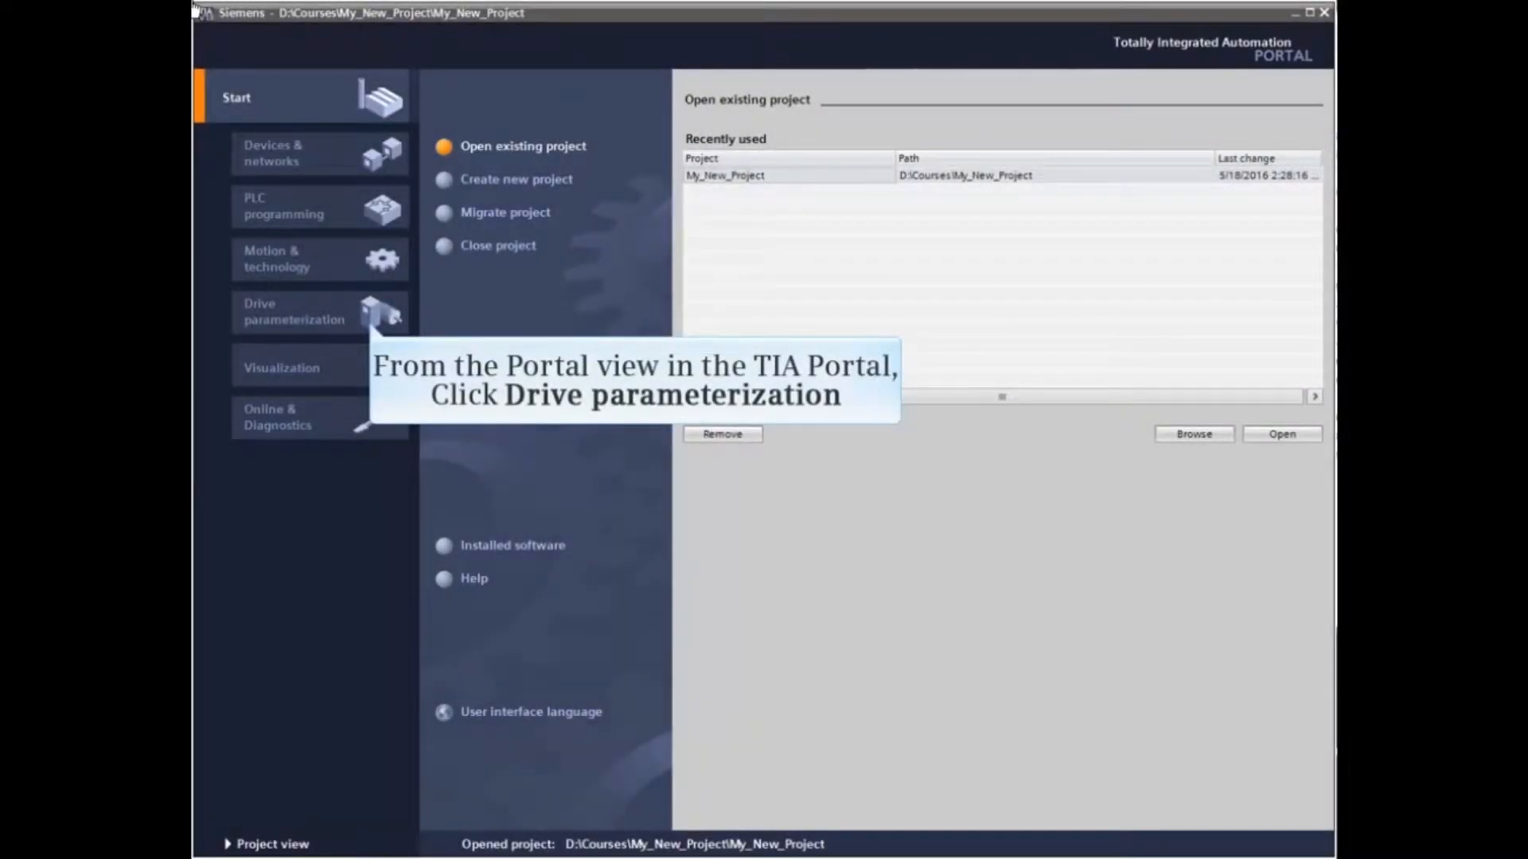
- Open Drive parameterization for My New Drive from the Portal view's left navigation
left_click(294, 312)
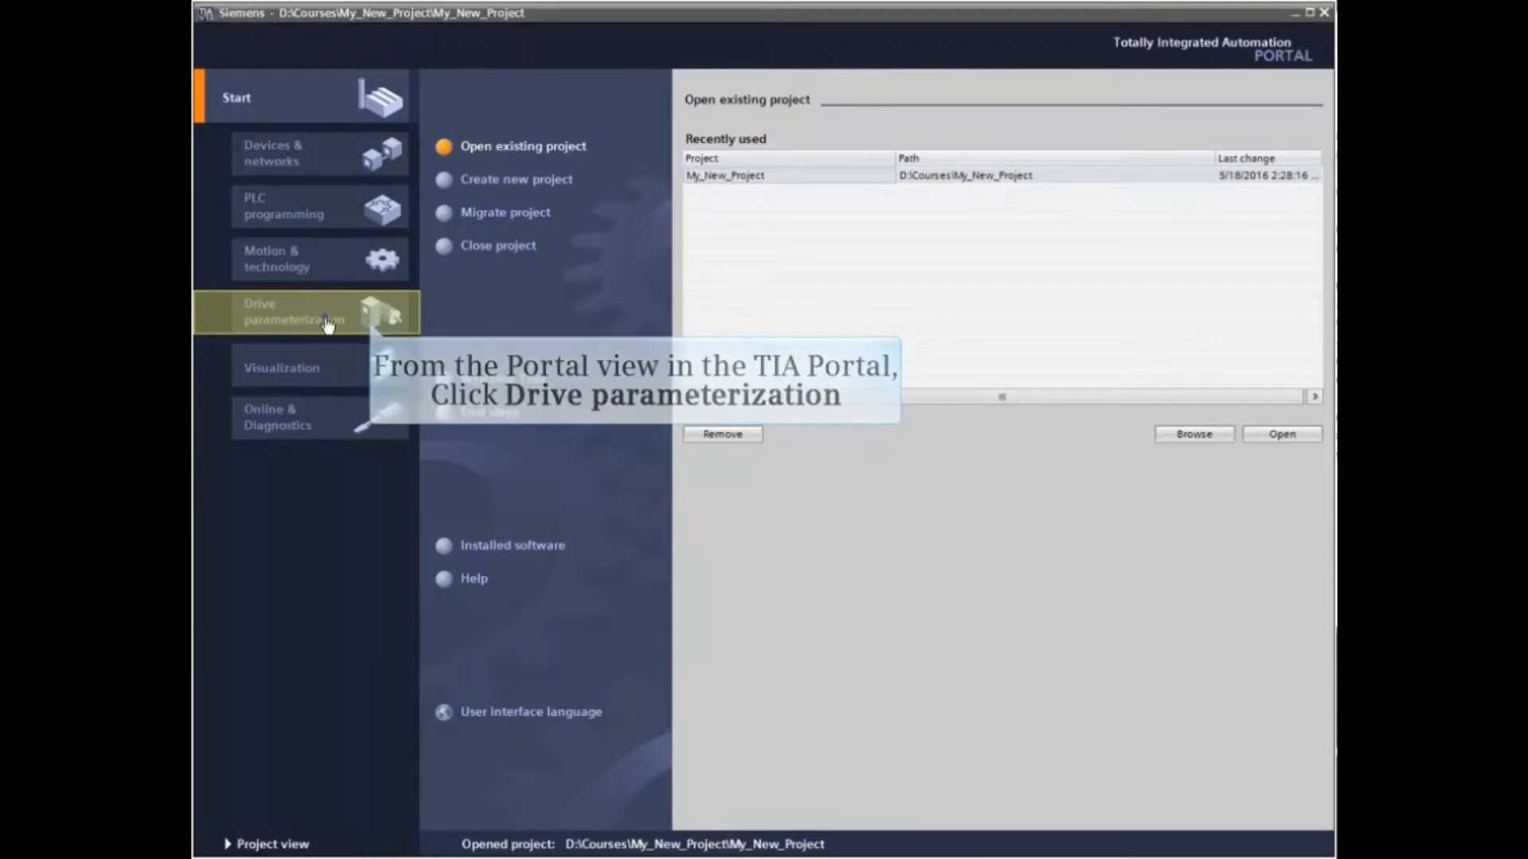
left_click(295, 312)
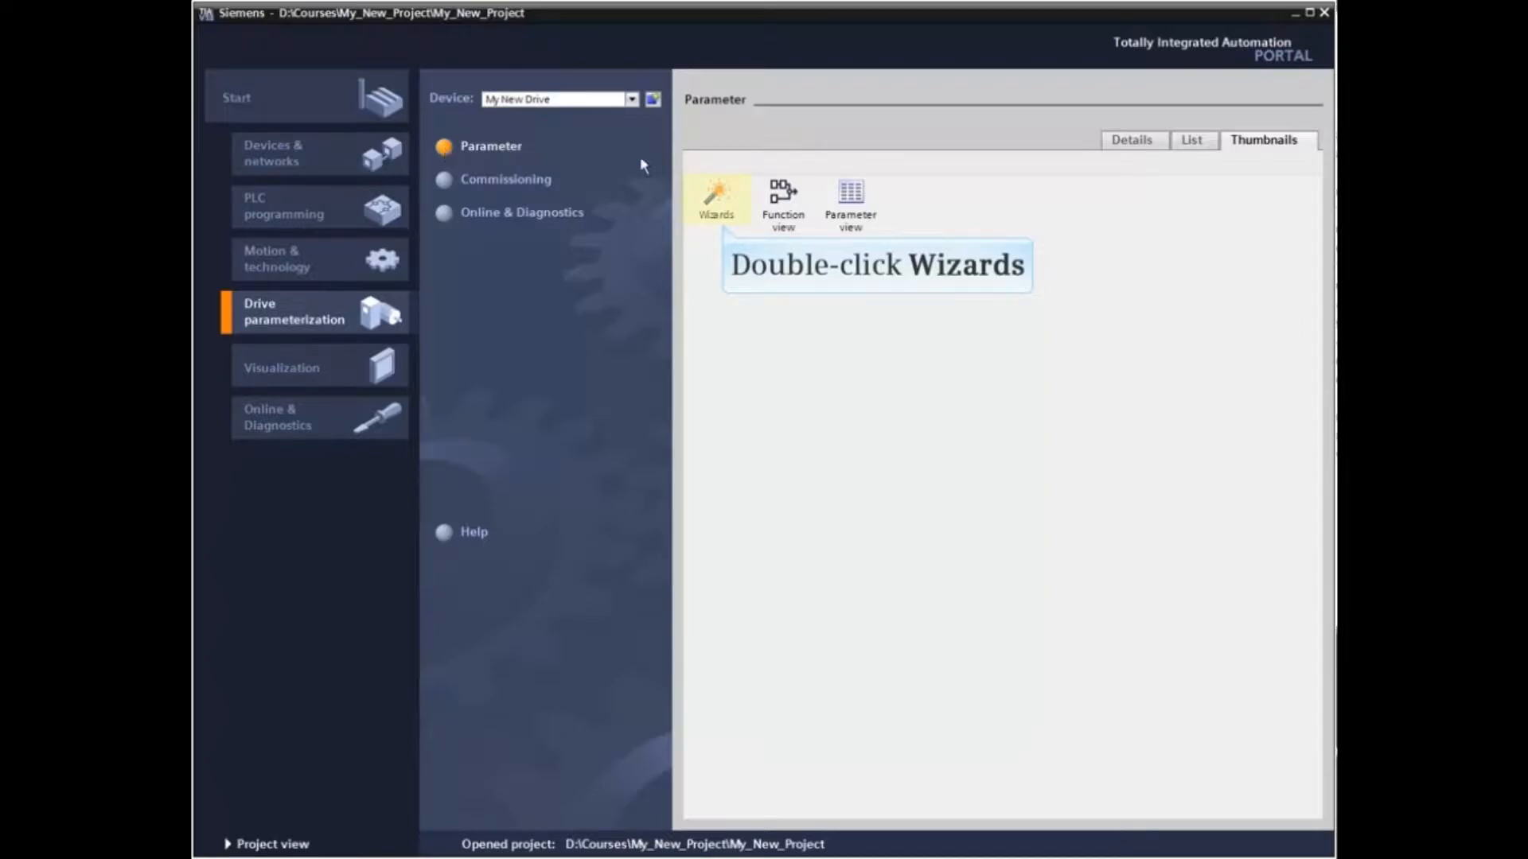
- Expand Wizards and launch the Commissioning Wizard for My New Drive
double_click(716, 198)
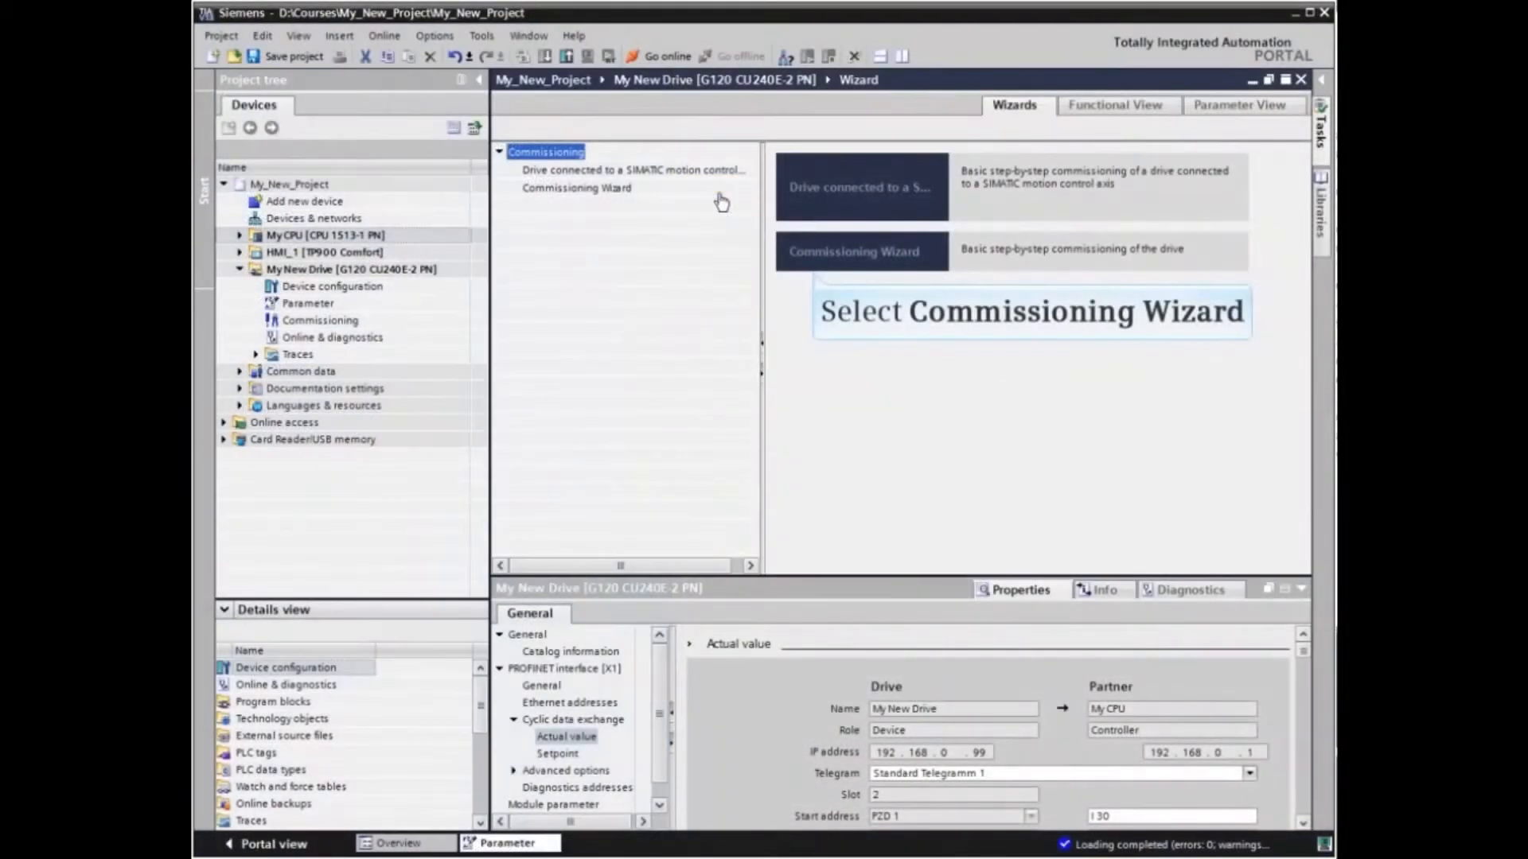
left_click(853, 251)
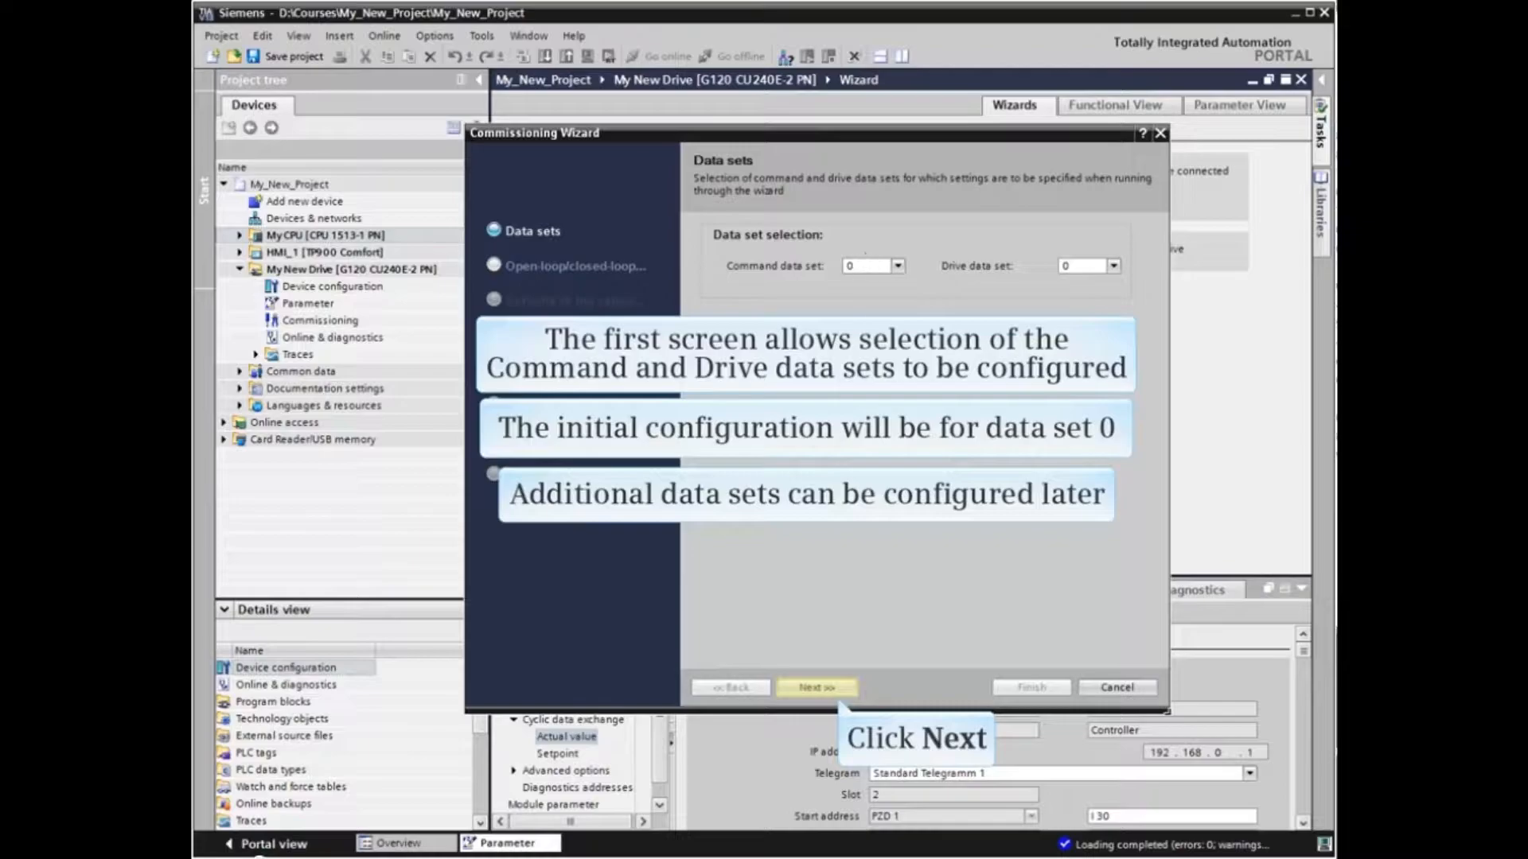
- Advance to the control step and select [20] Speed control (encoderless) as the control type
left_click(817, 687)
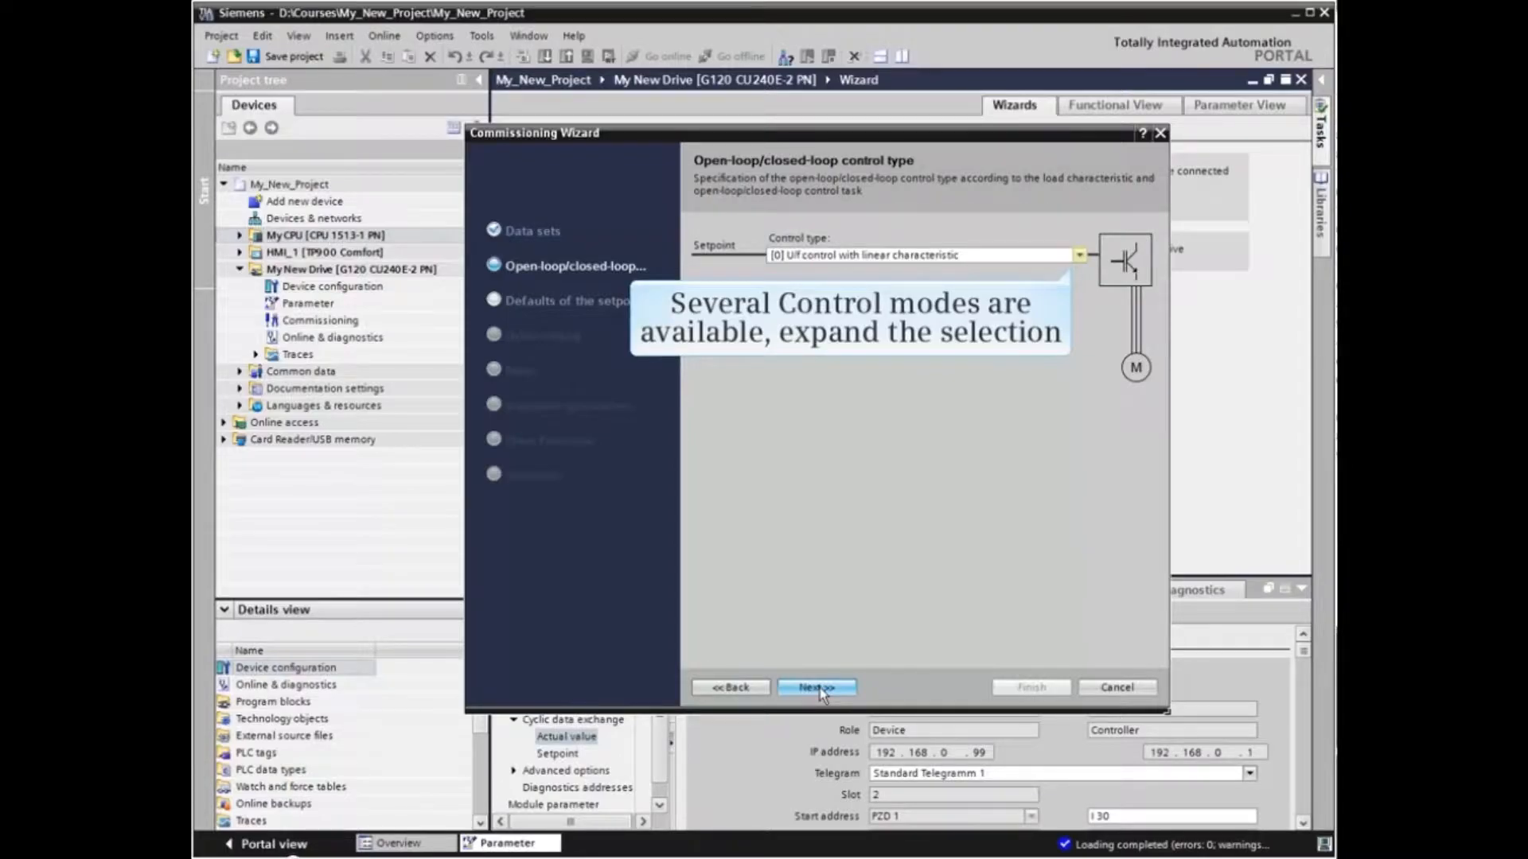
left_click(1079, 254)
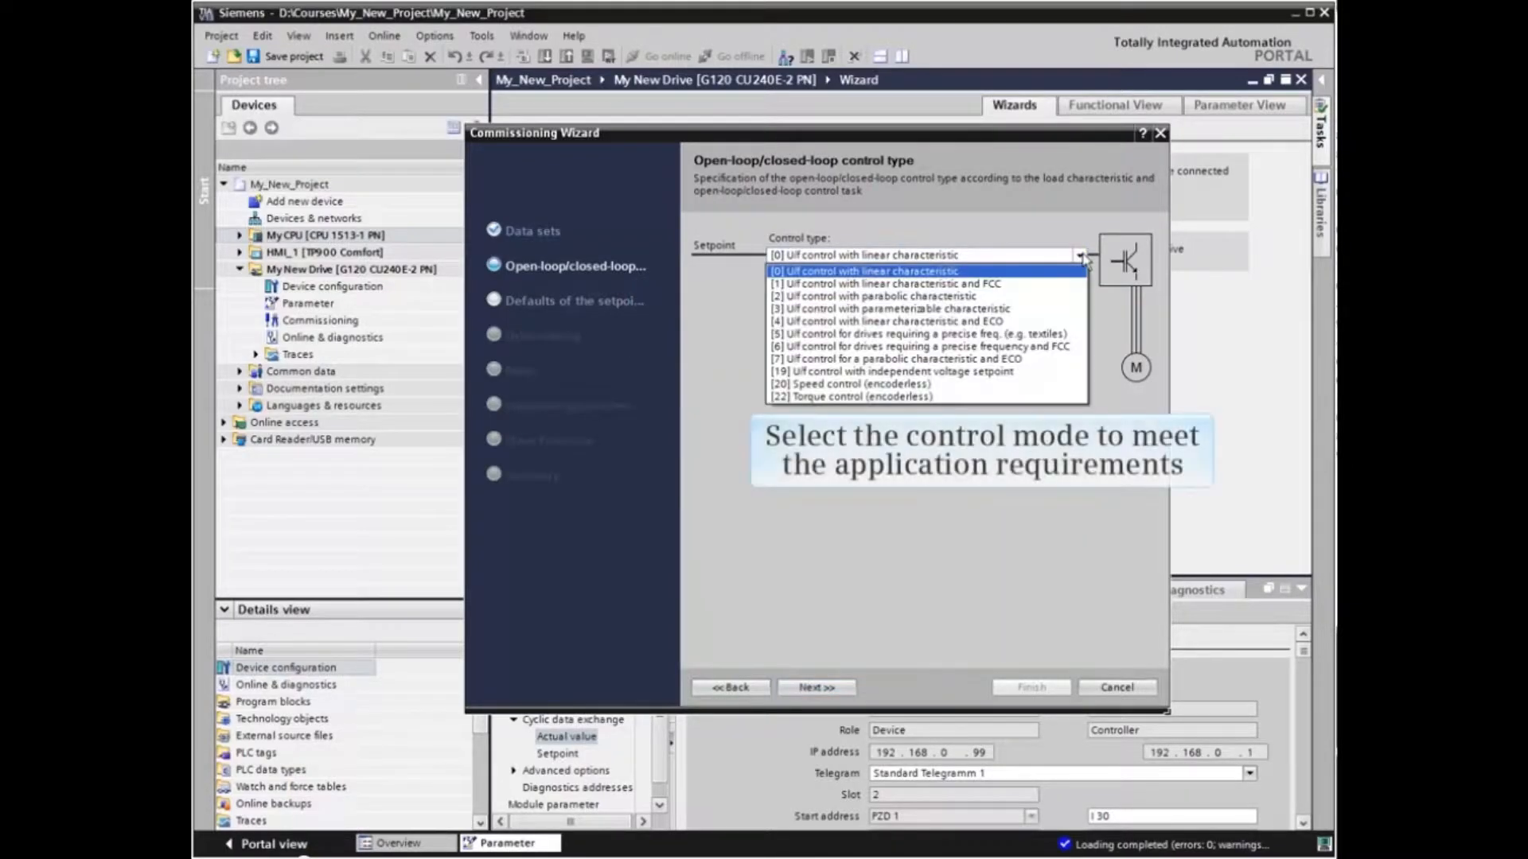
mouse_move(894, 384)
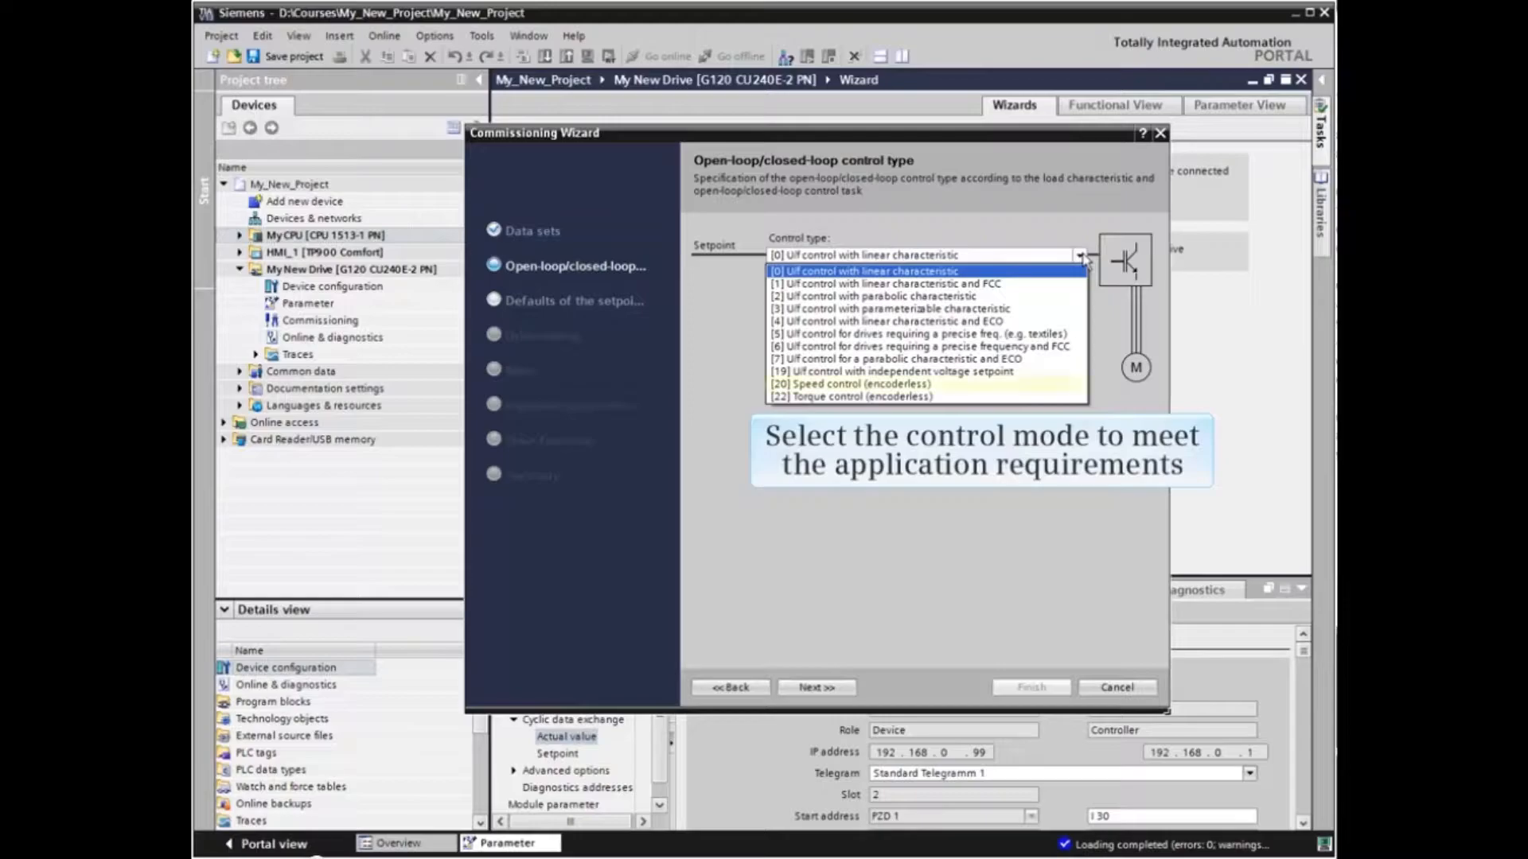
mouse_move(877, 384)
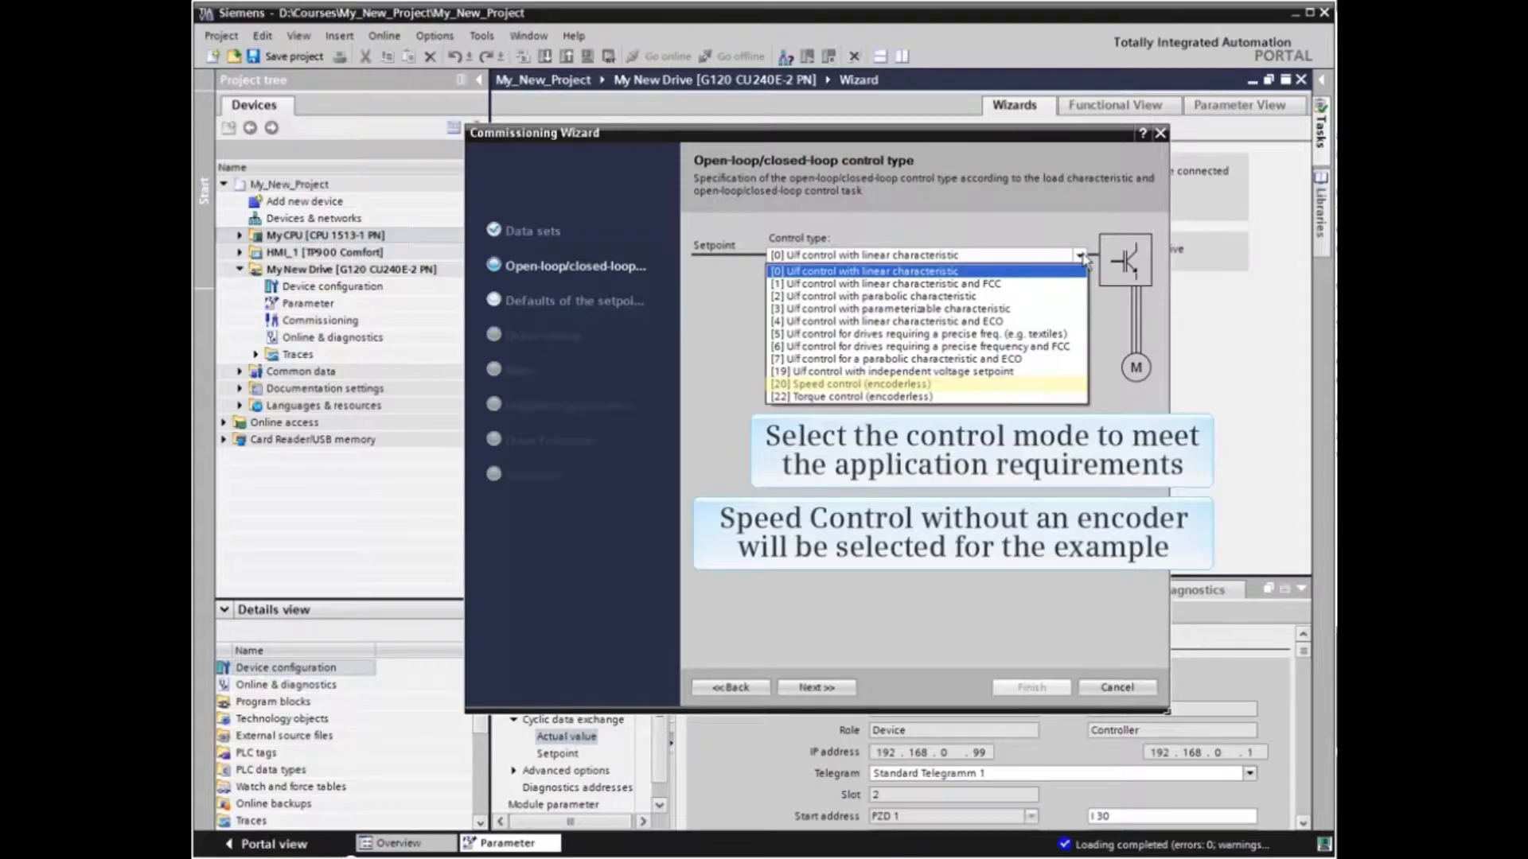
left_click(850, 383)
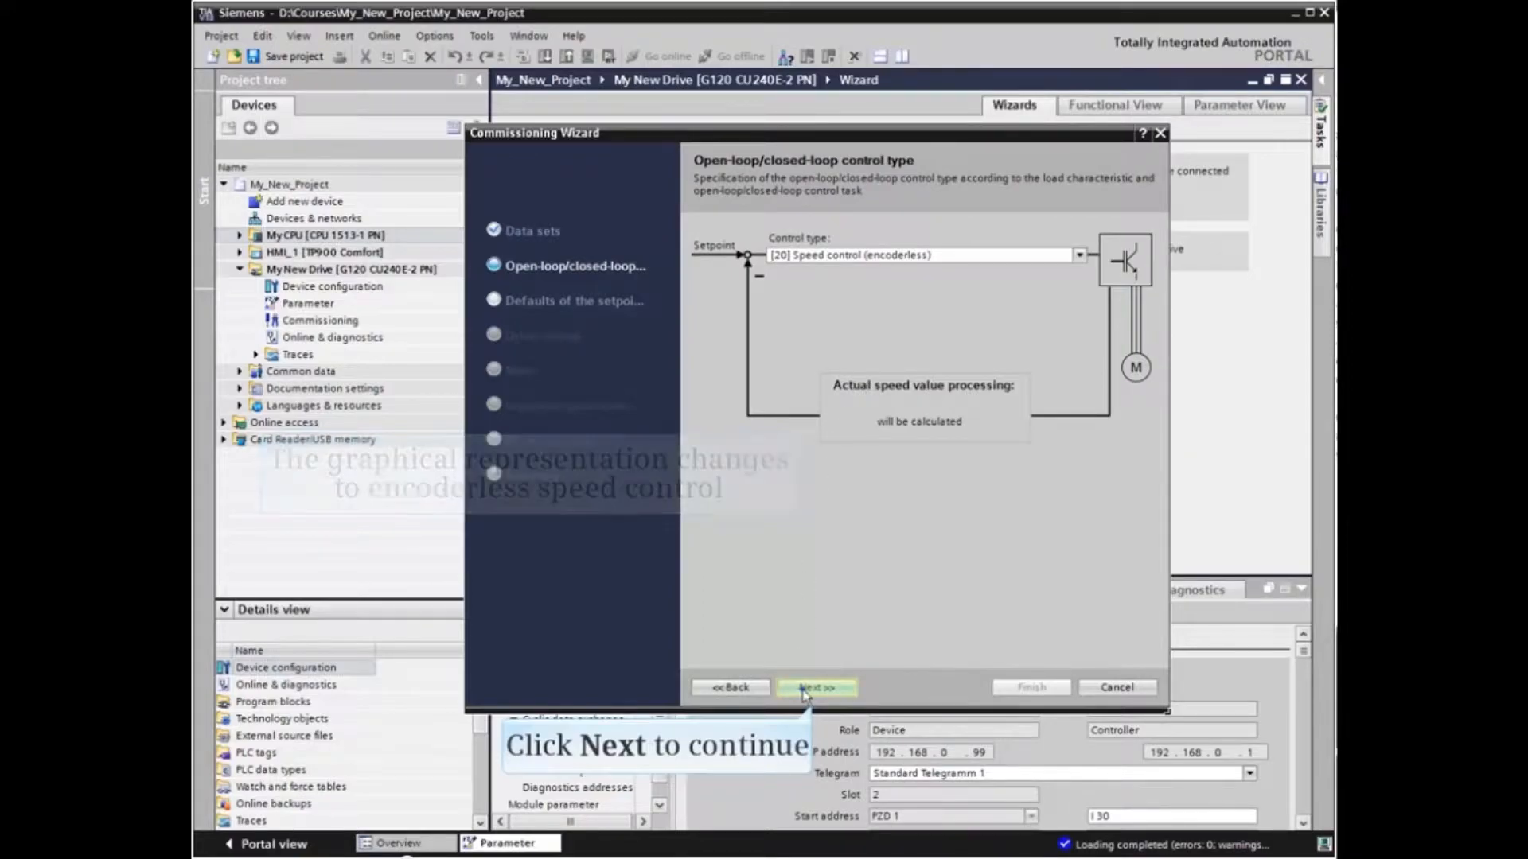
- Try the I/O configurations, then reselect [7] Fieldbus with data set changeover with Standard telegram 1
left_click(816, 687)
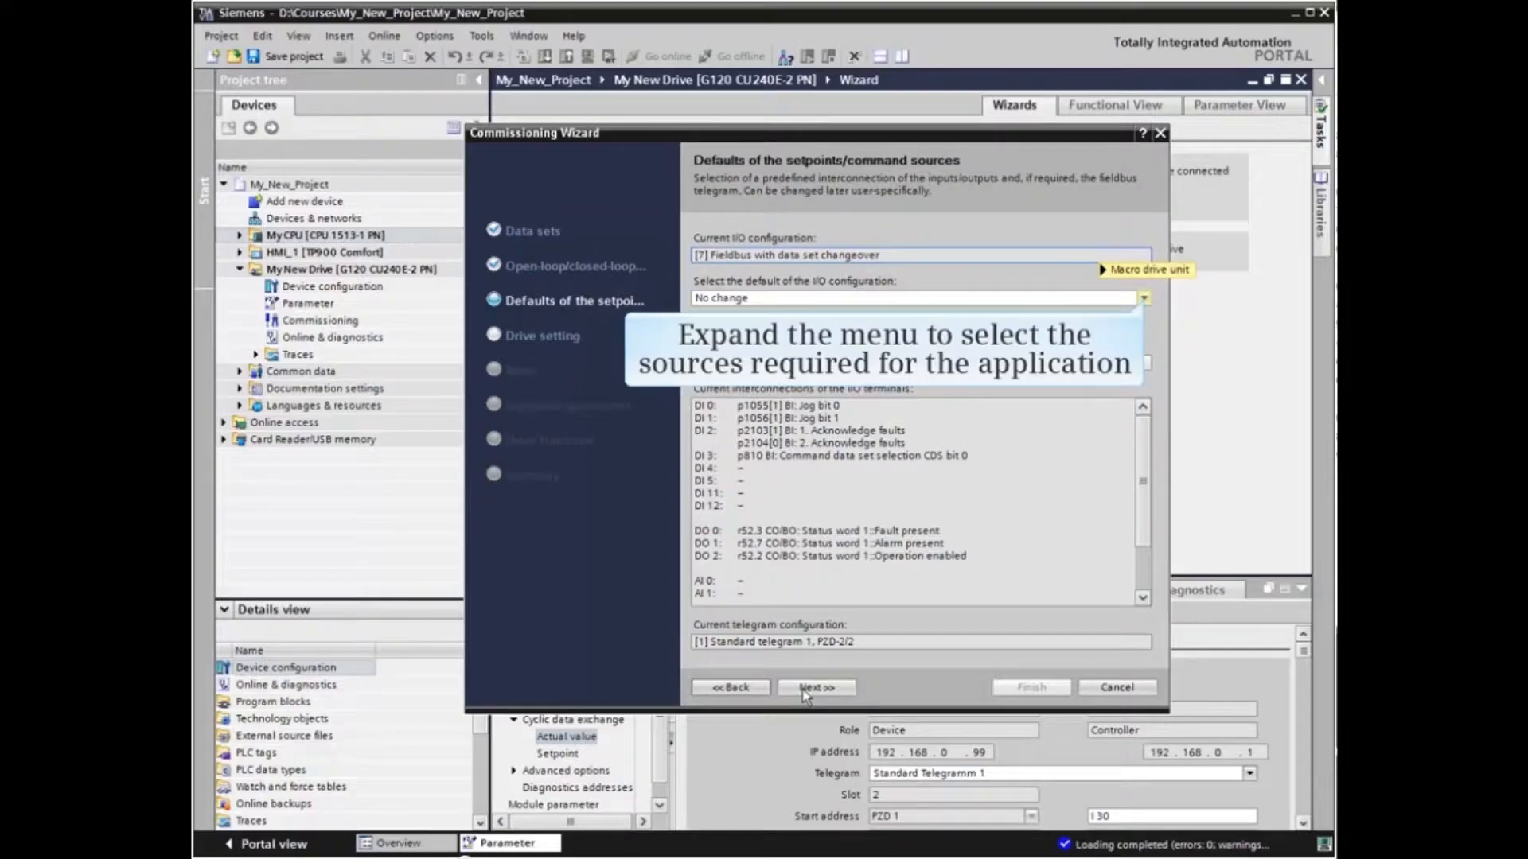
left_click(1142, 298)
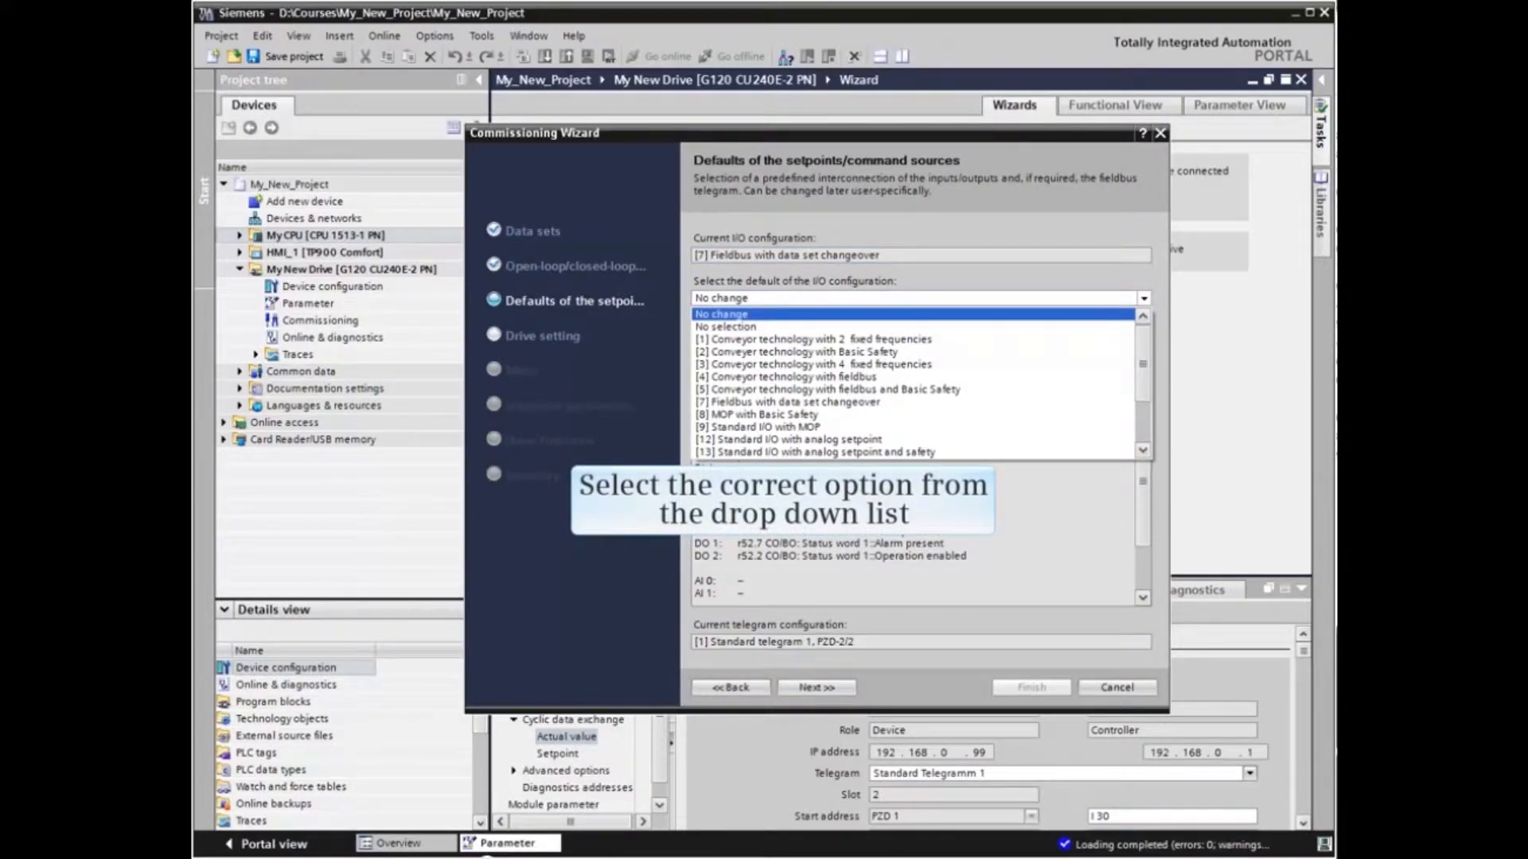
mouse_move(790, 440)
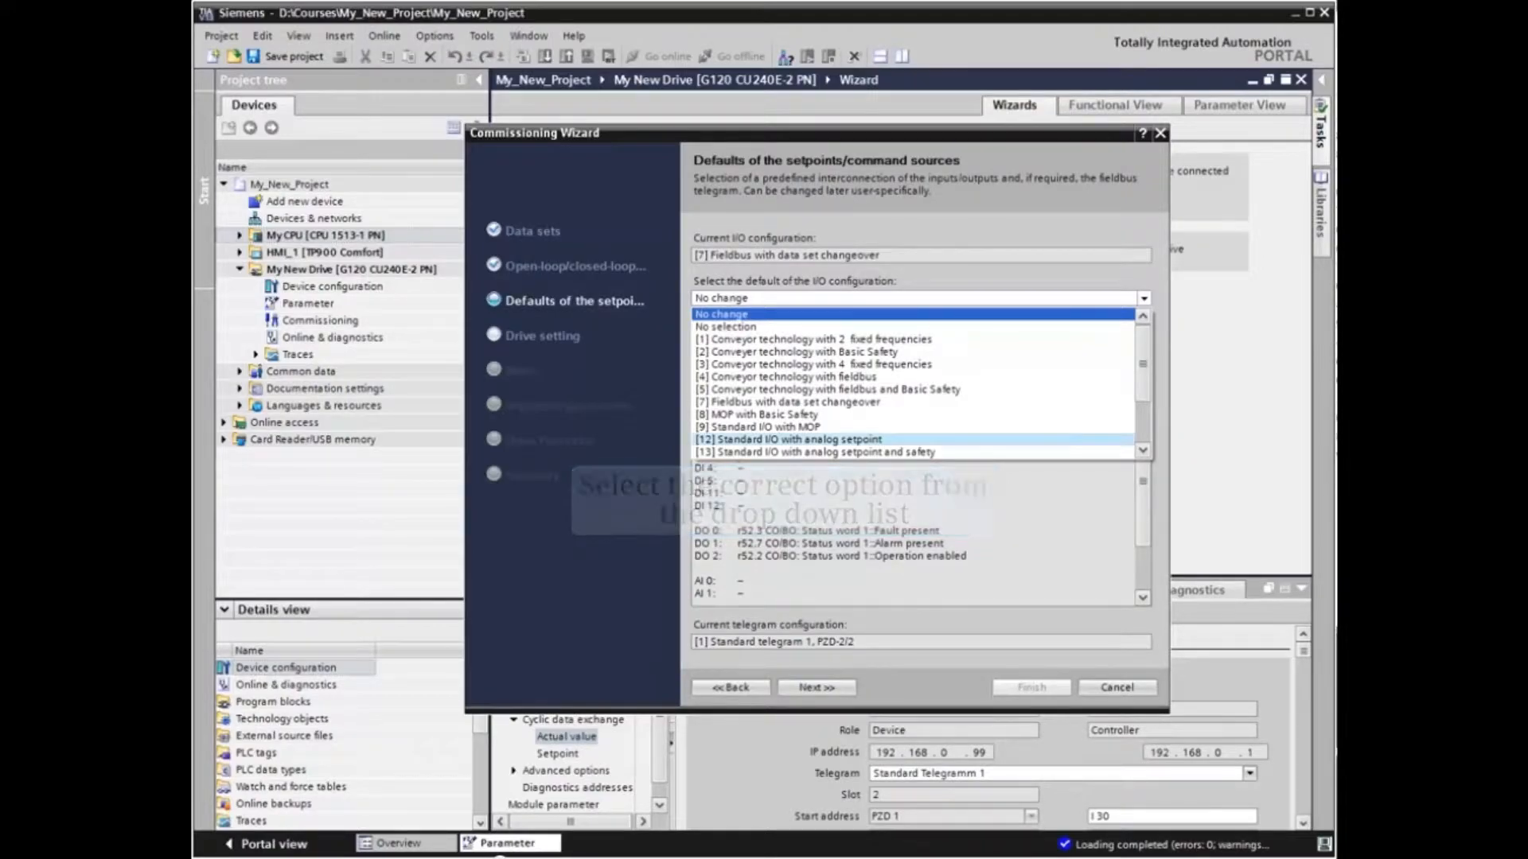
left_click(789, 438)
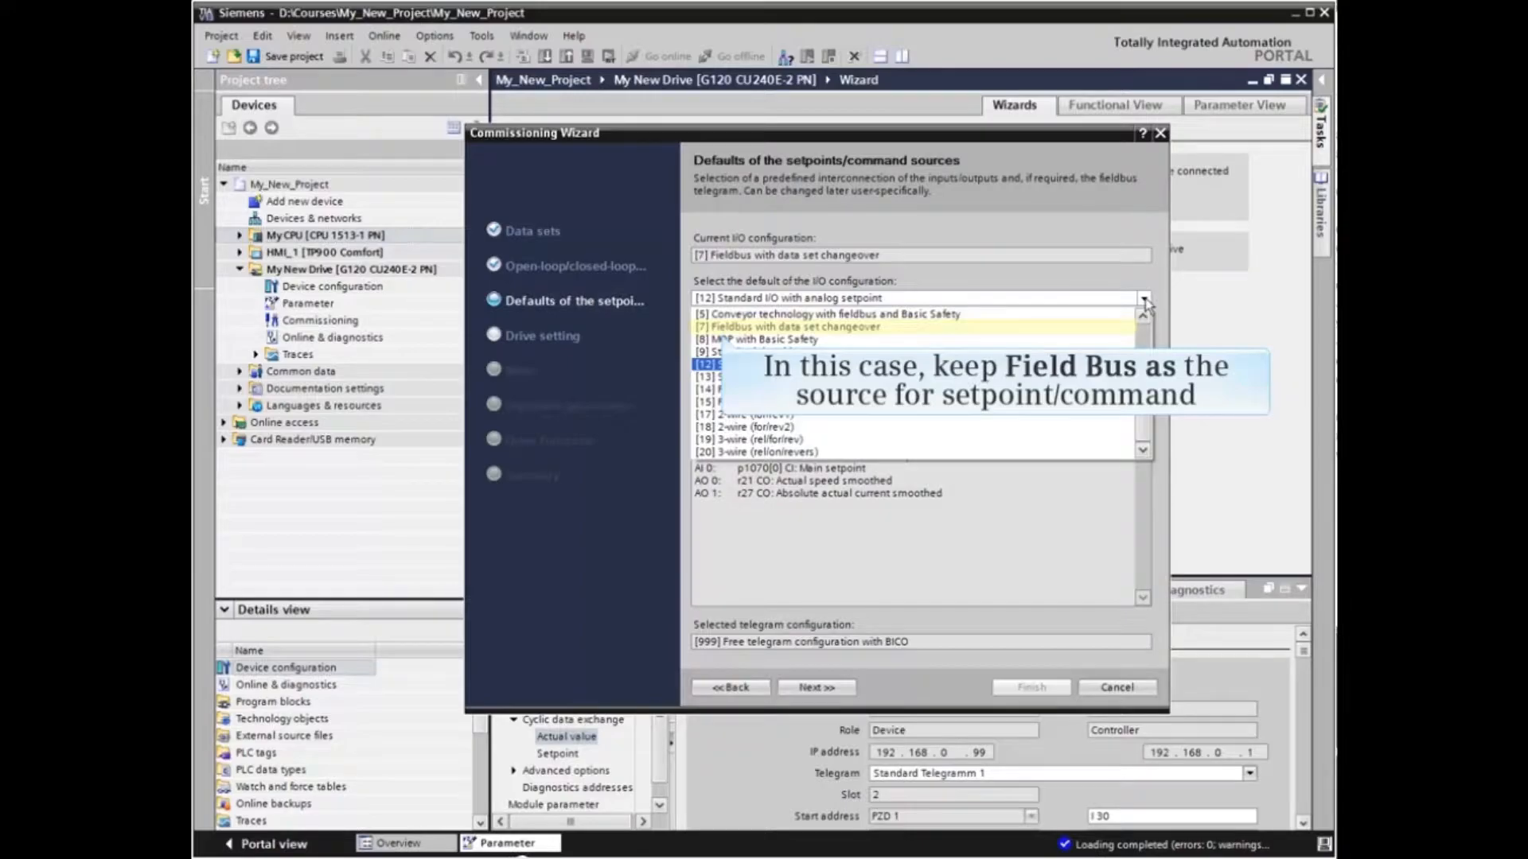
mouse_move(950, 307)
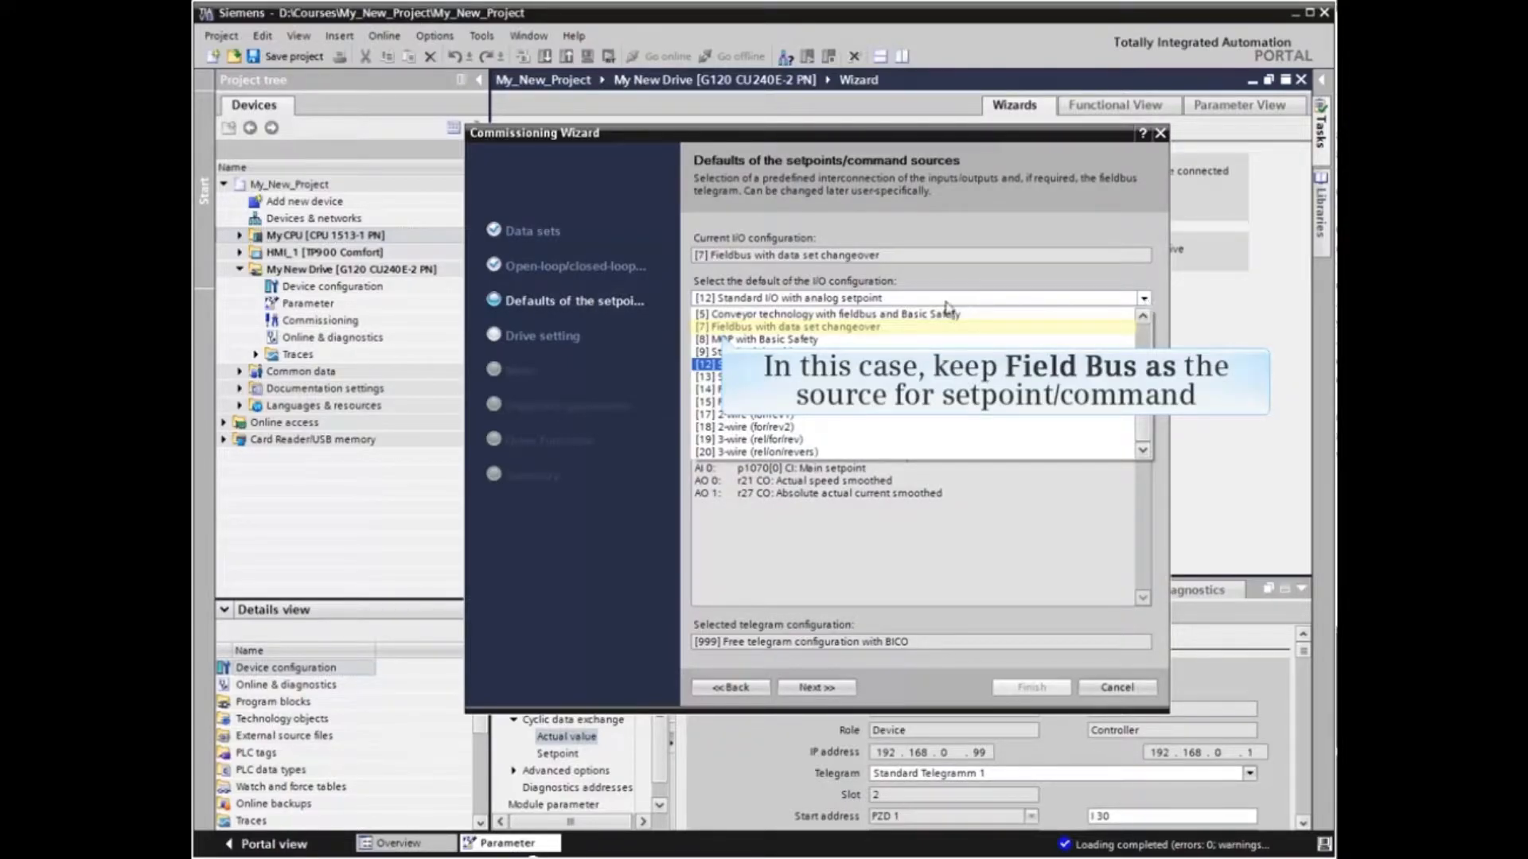
left_click(790, 327)
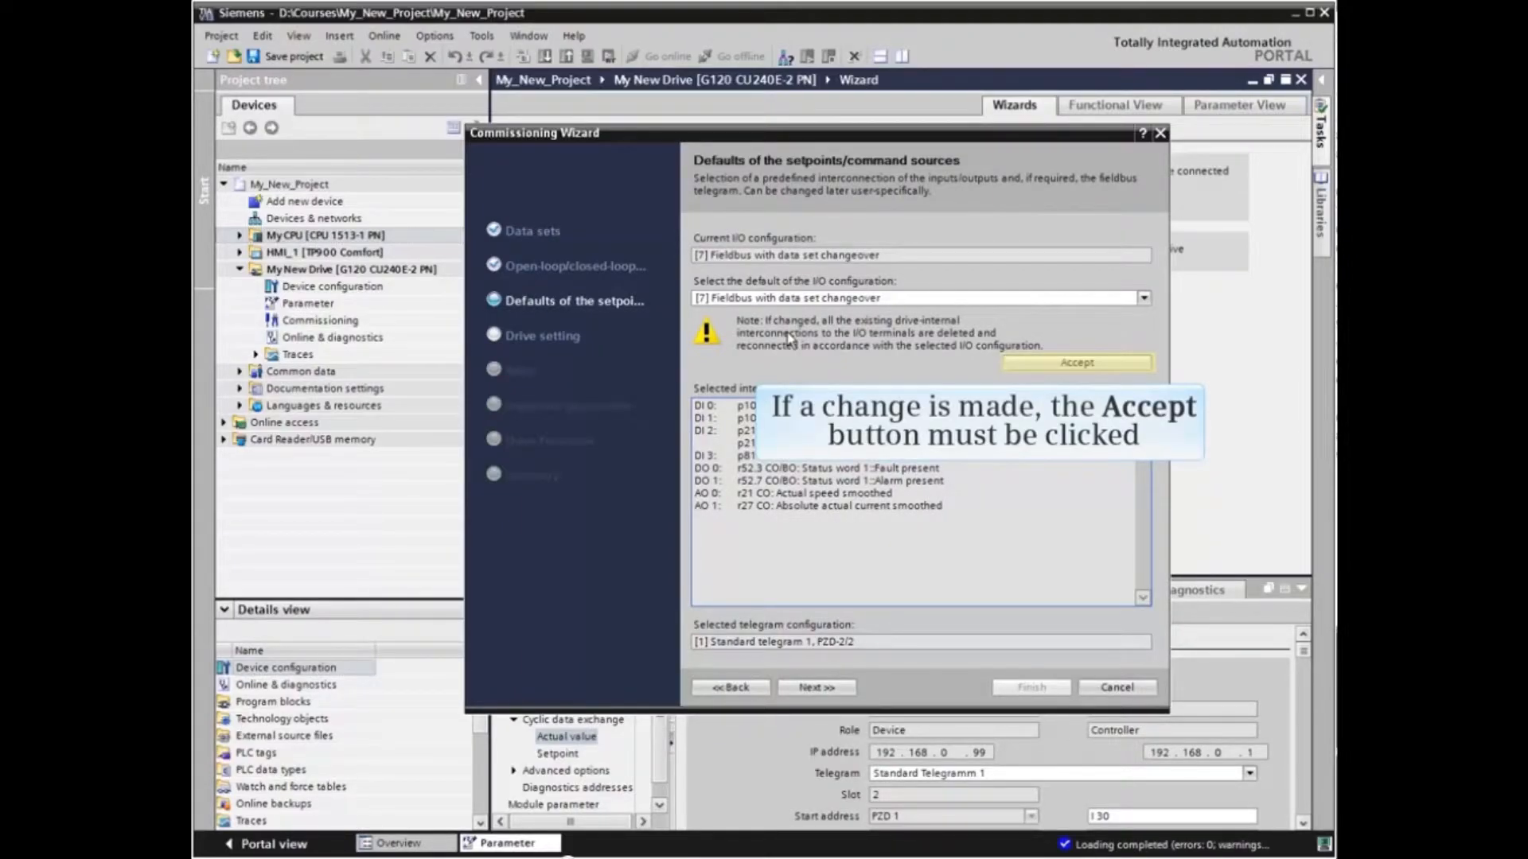
left_click(1076, 363)
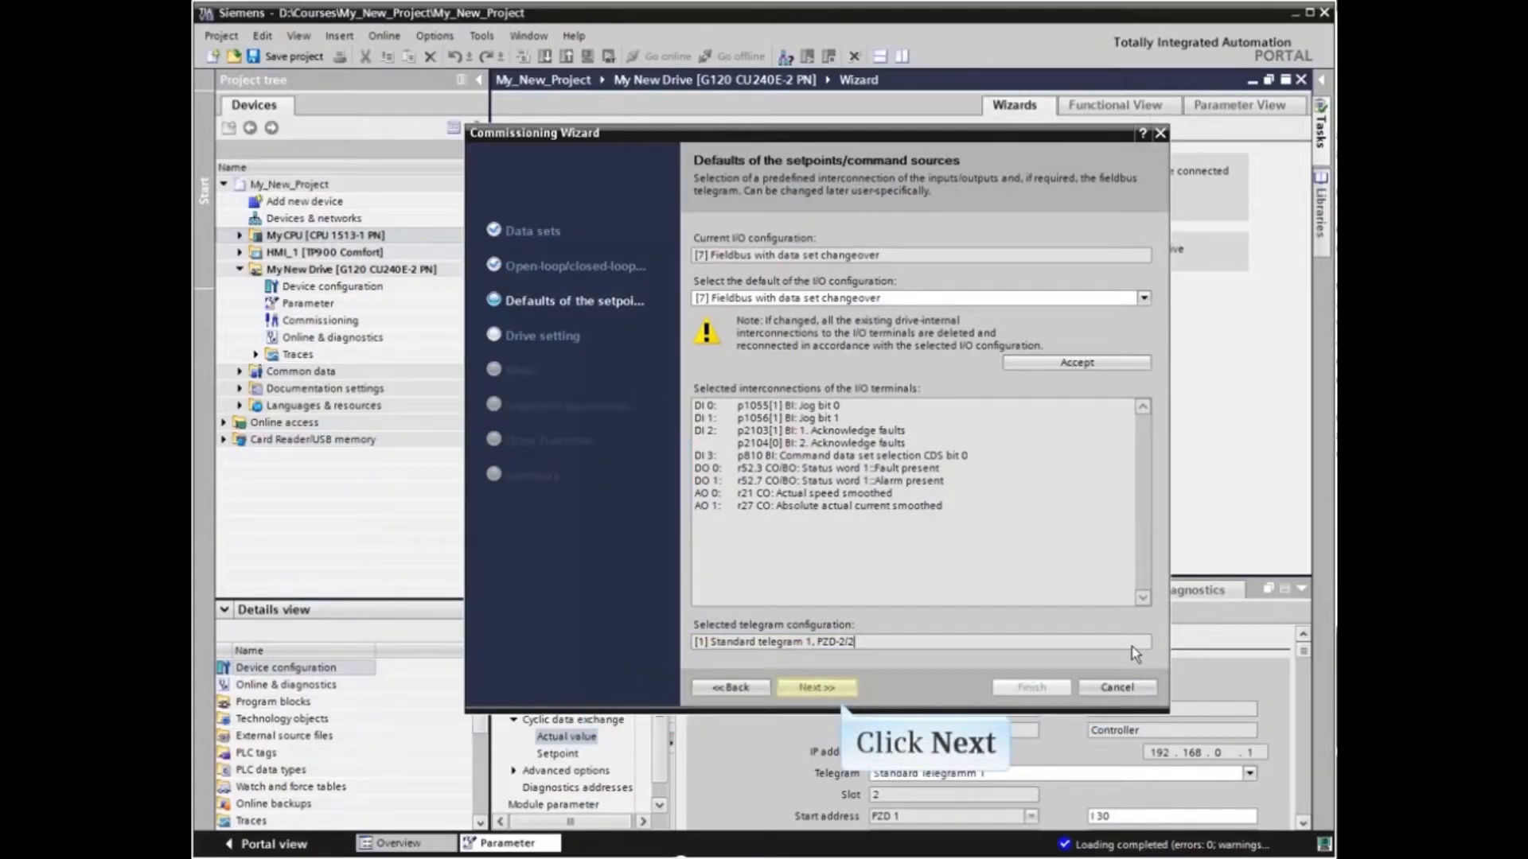
- Select [2] NEMA motor (60 Hz, SI units) and keep the [0] high-overload power unit application
left_click(817, 687)
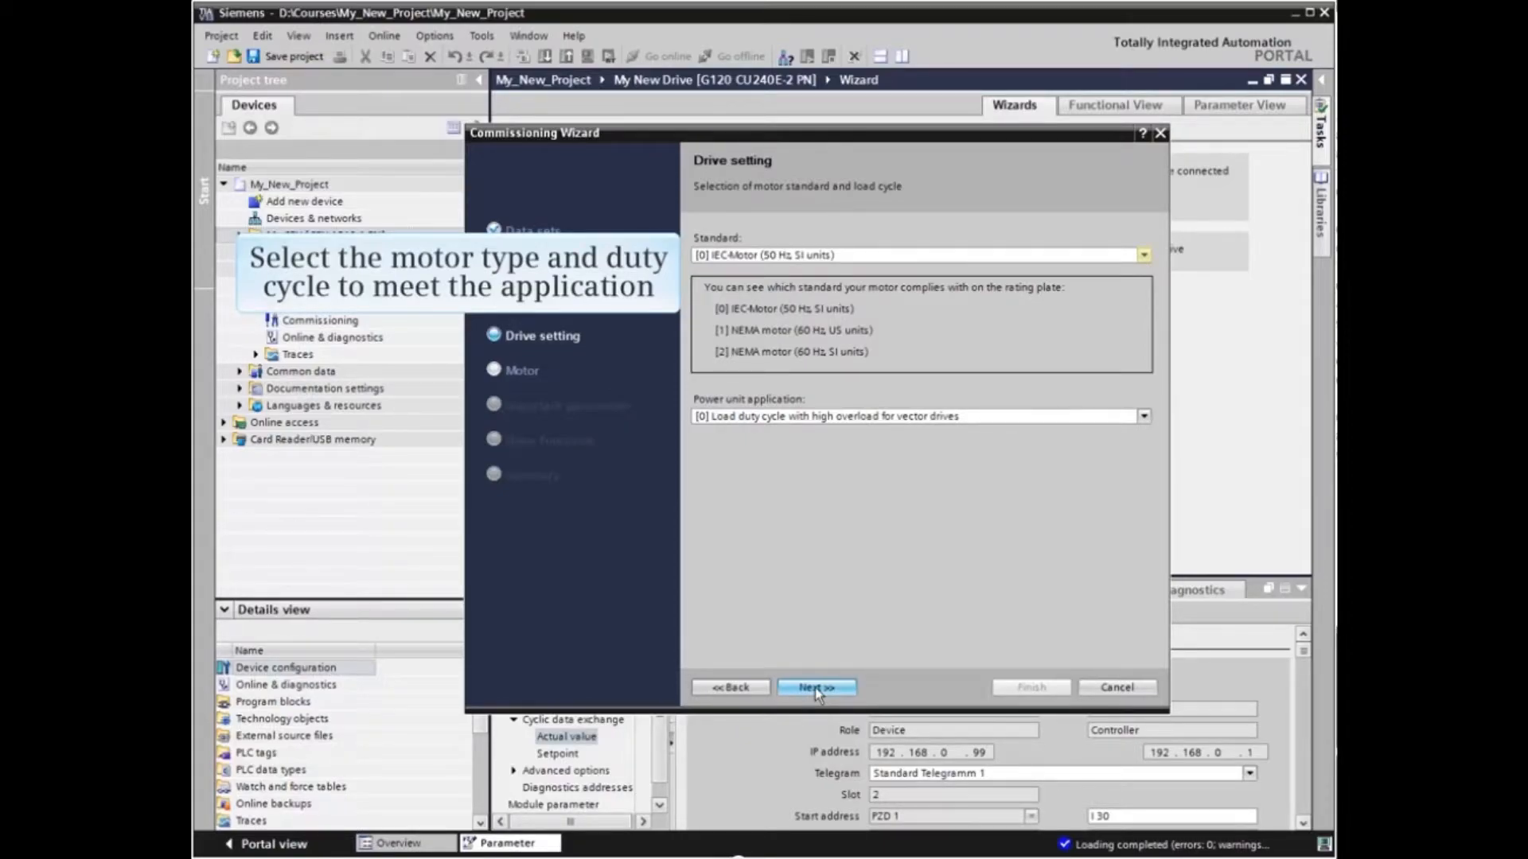
left_click(1142, 254)
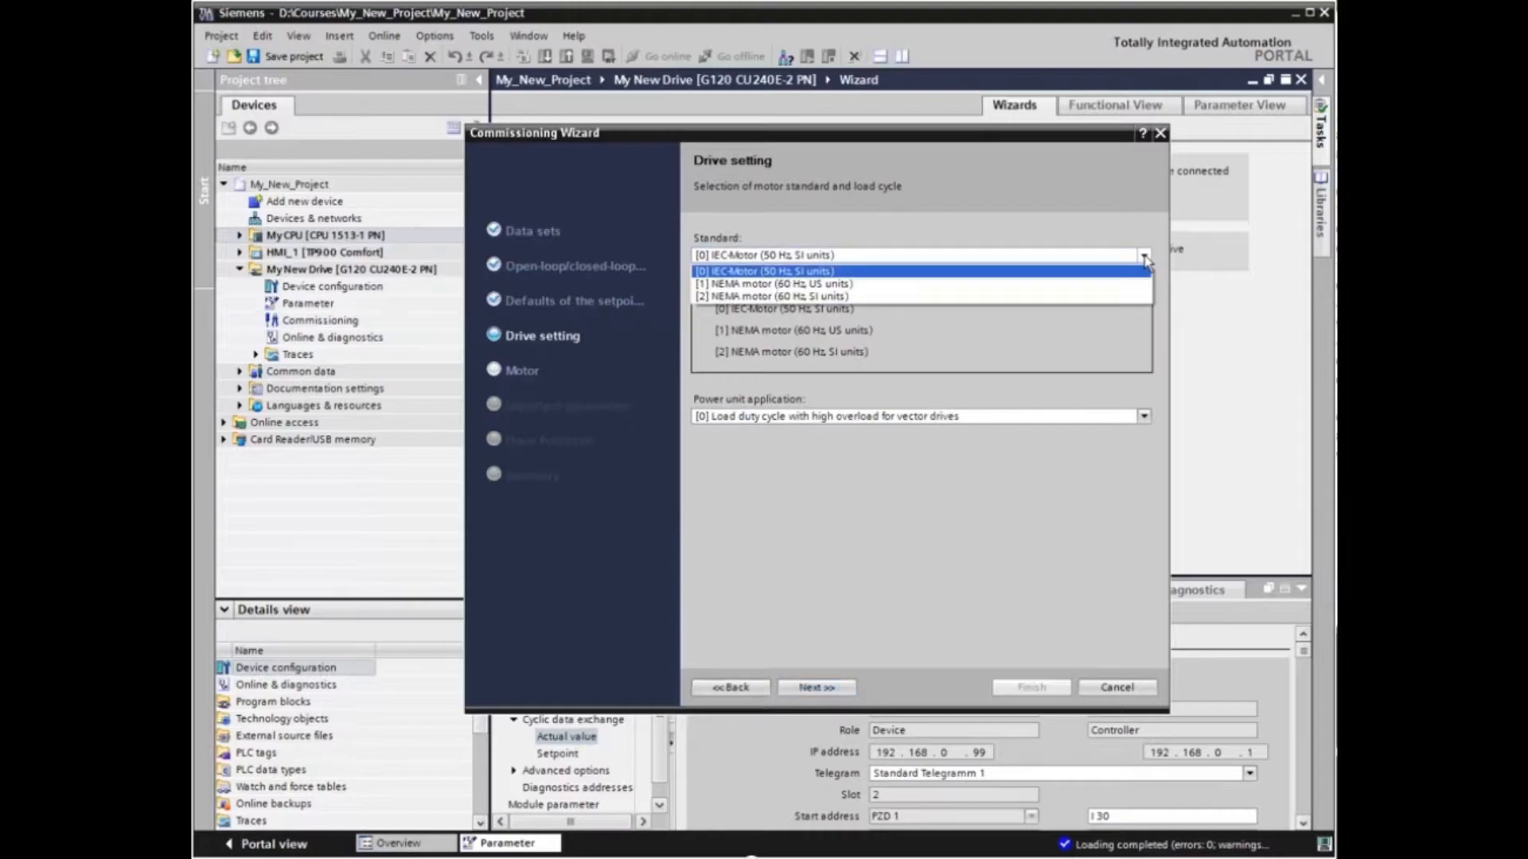
mouse_move(769, 296)
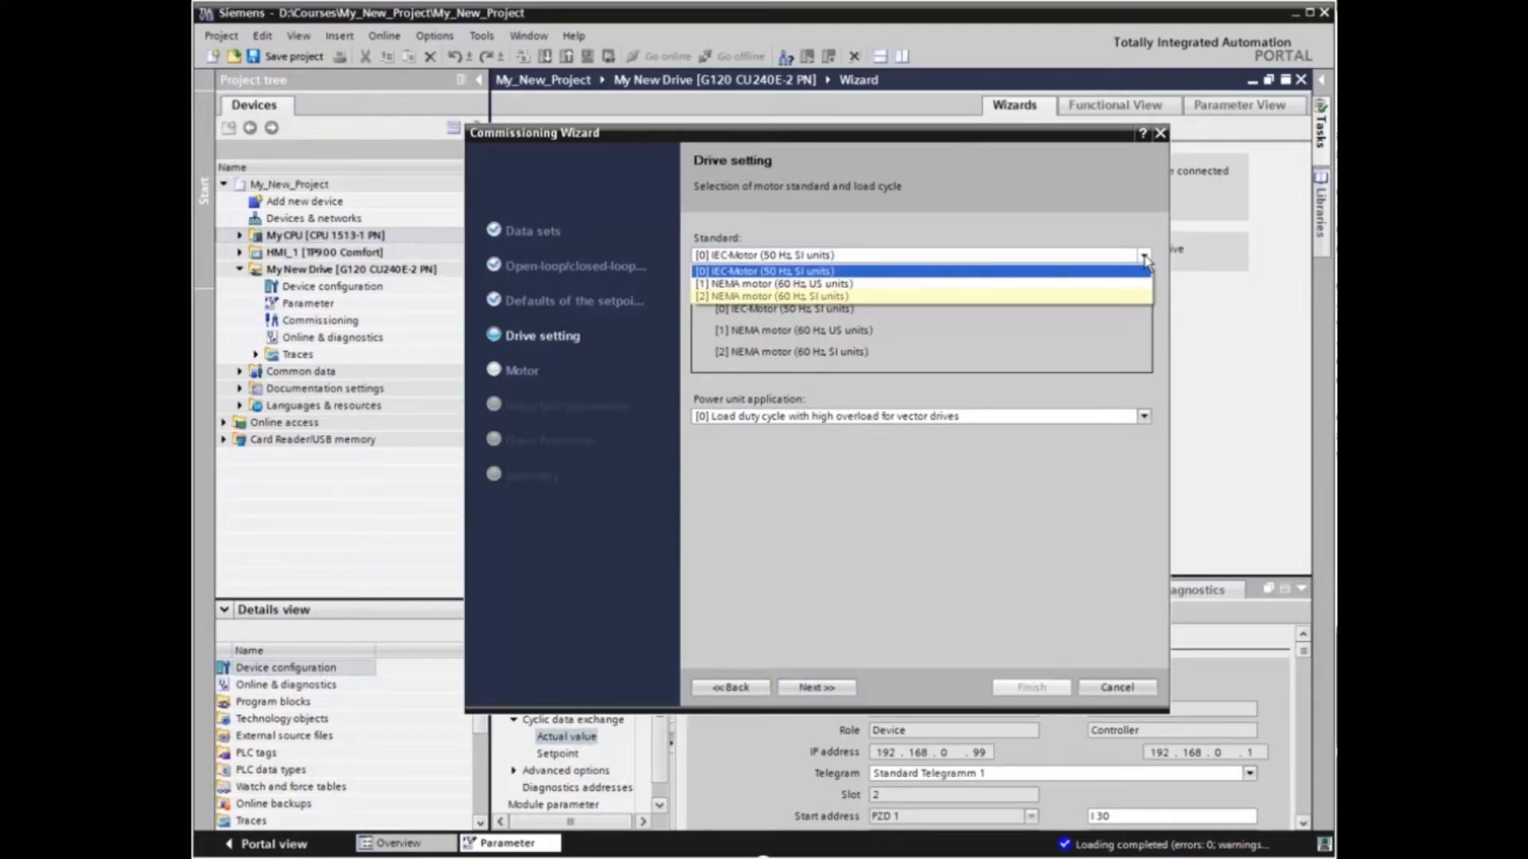
left_click(791, 297)
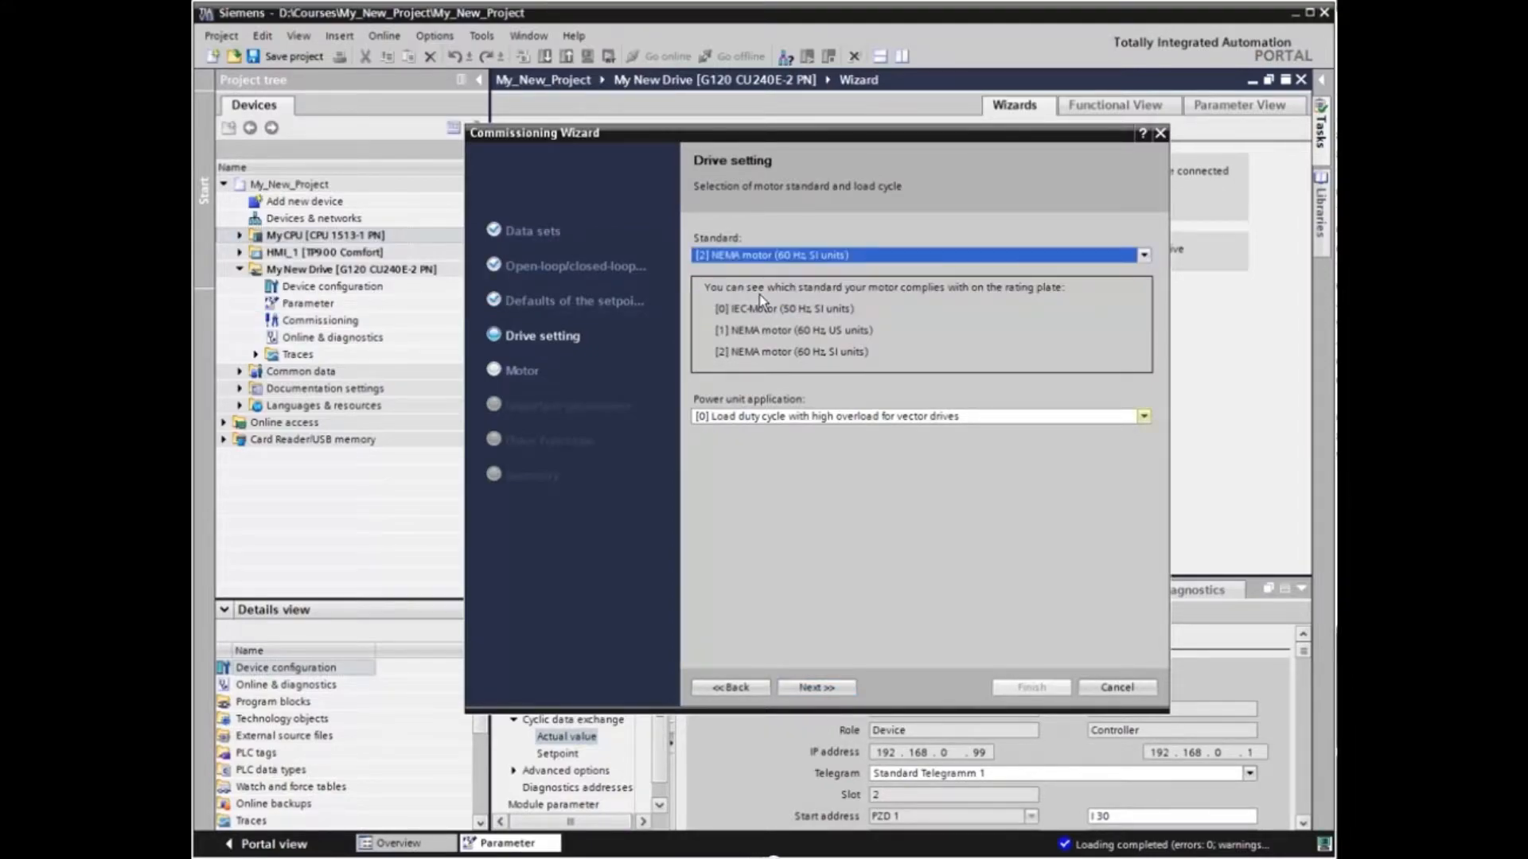
left_click(1143, 416)
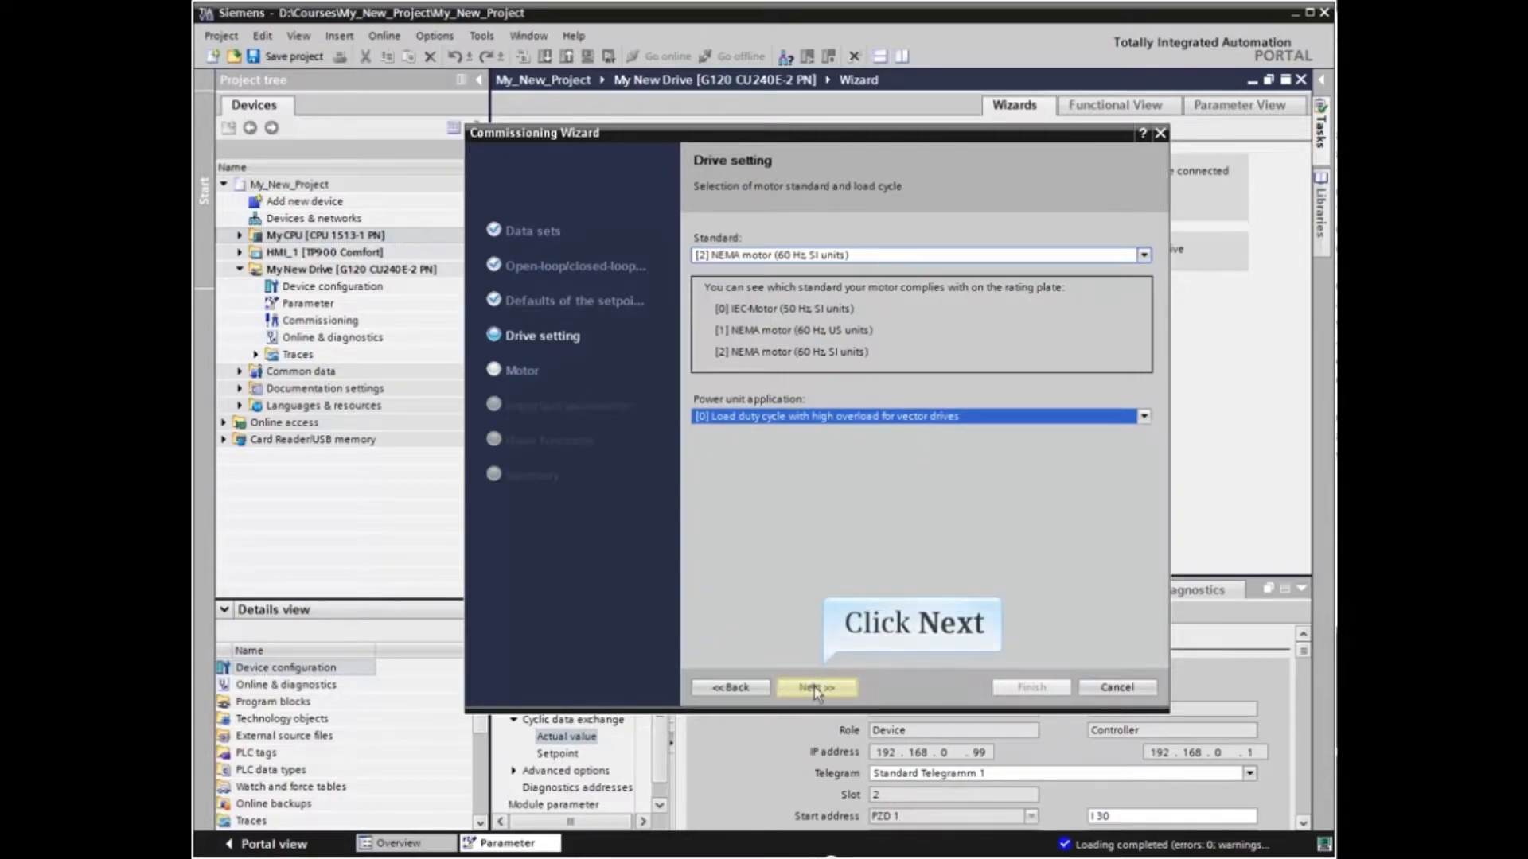
- Choose manual motor data entry and [1] Induction motor as the motor type
left_click(816, 687)
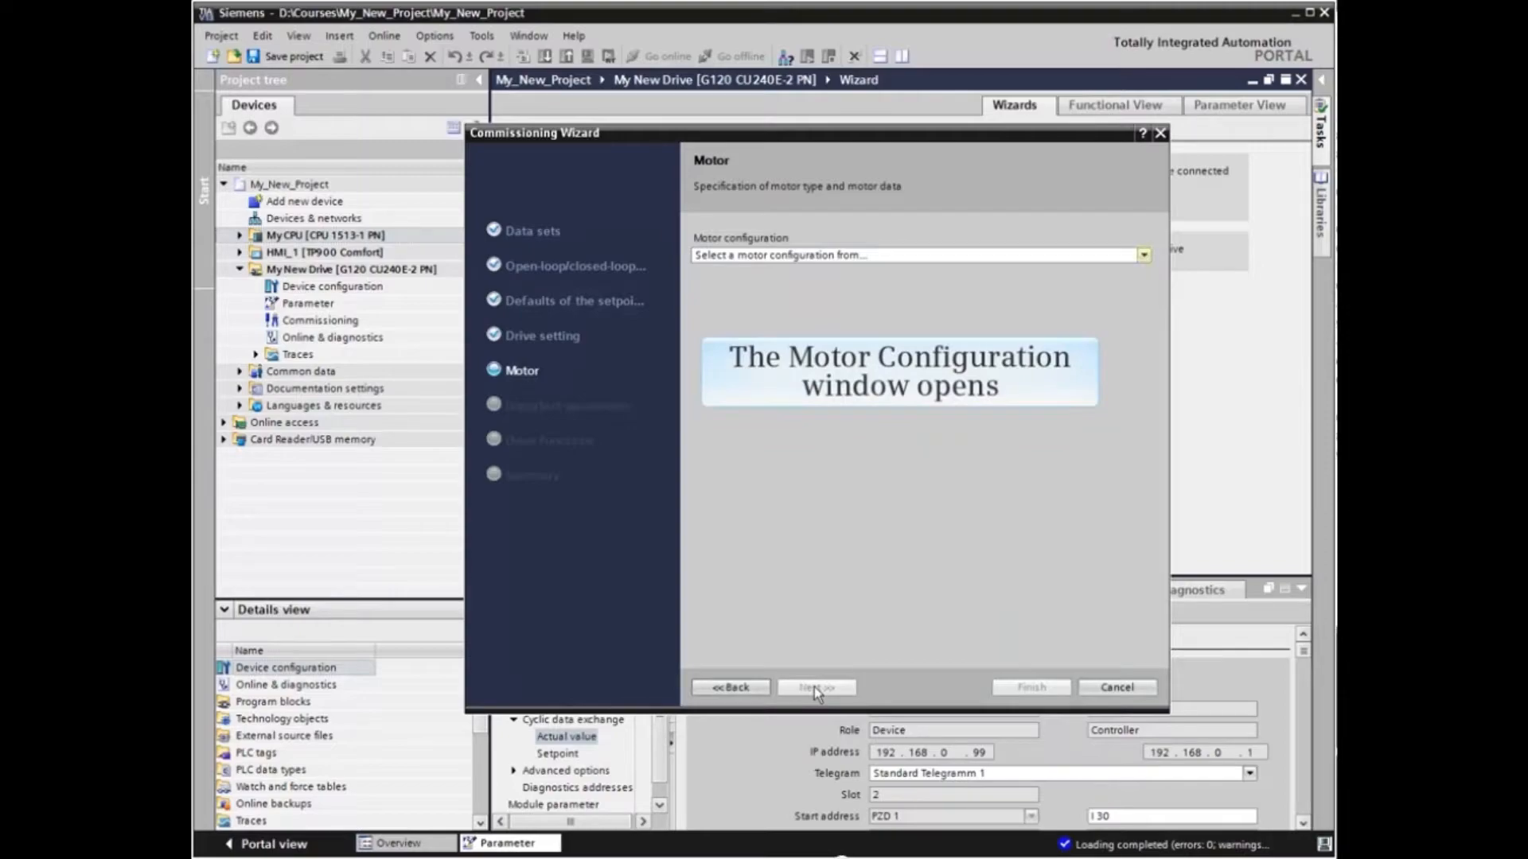
mouse_move(897, 685)
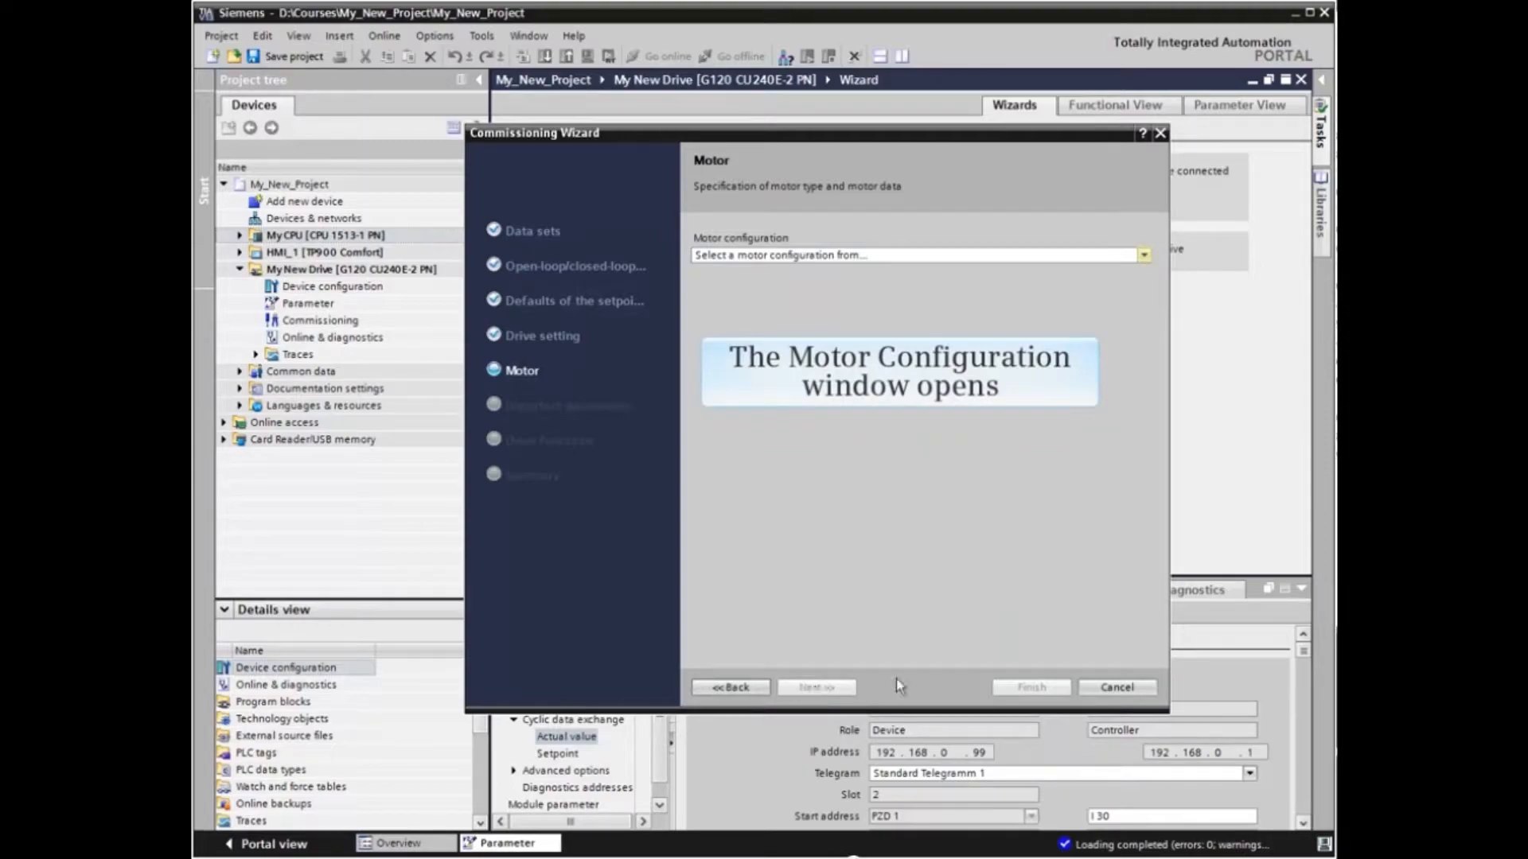
left_click(1142, 254)
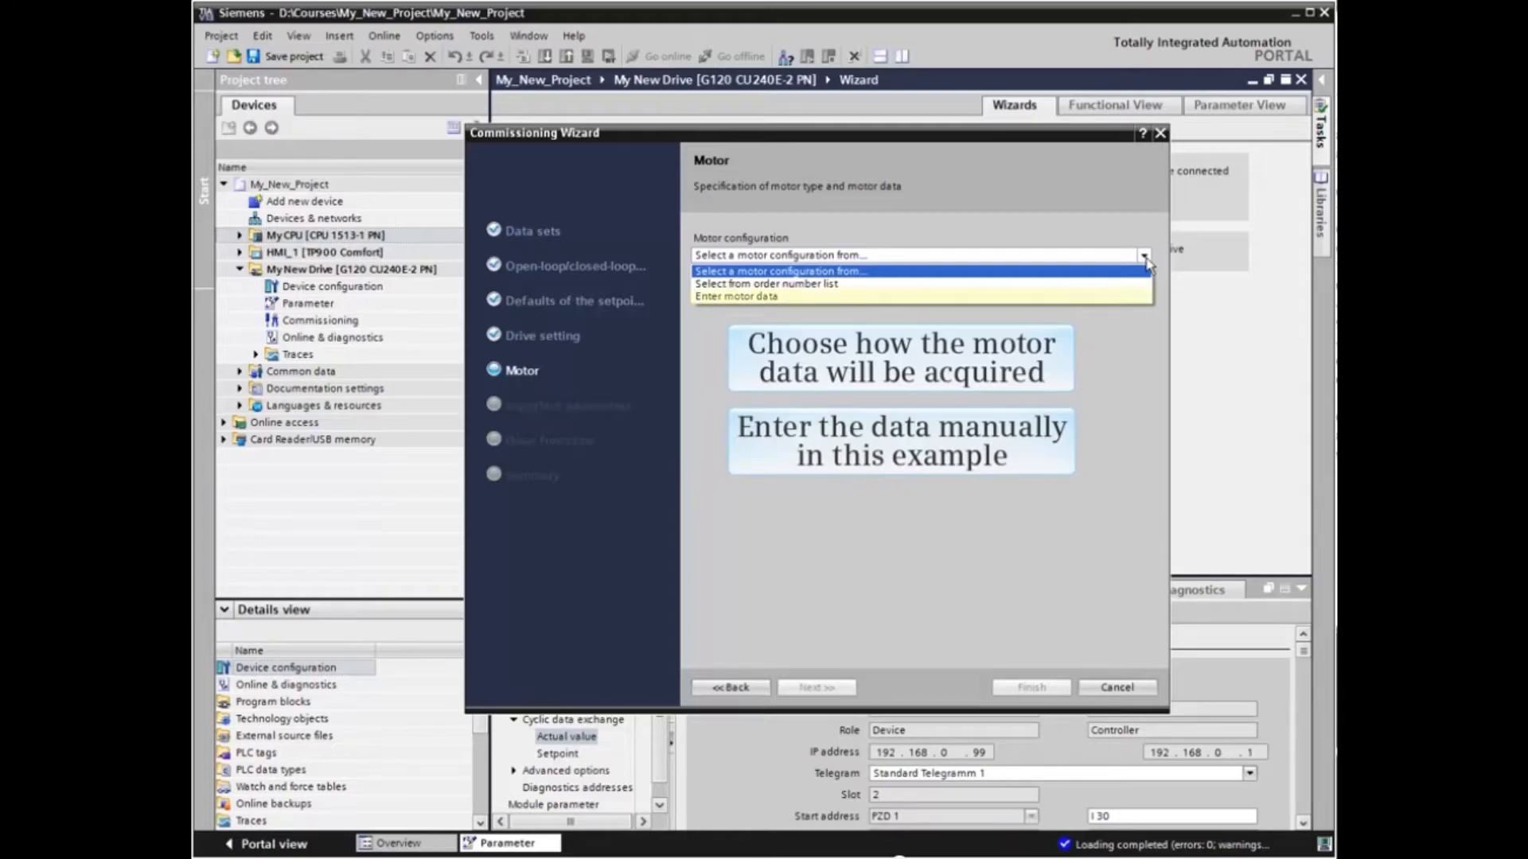
mouse_move(793, 283)
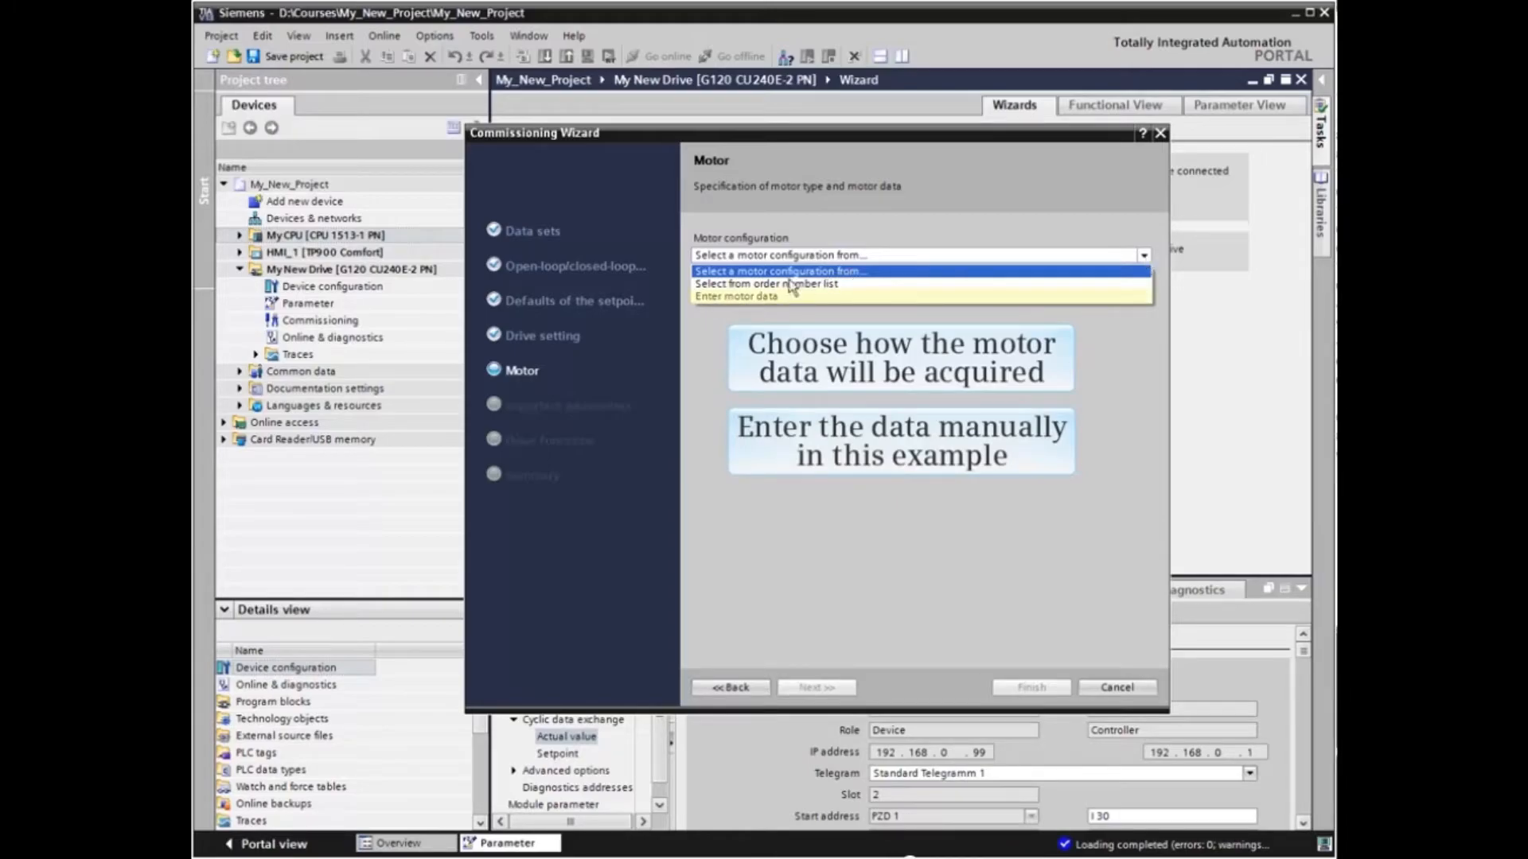
left_click(735, 296)
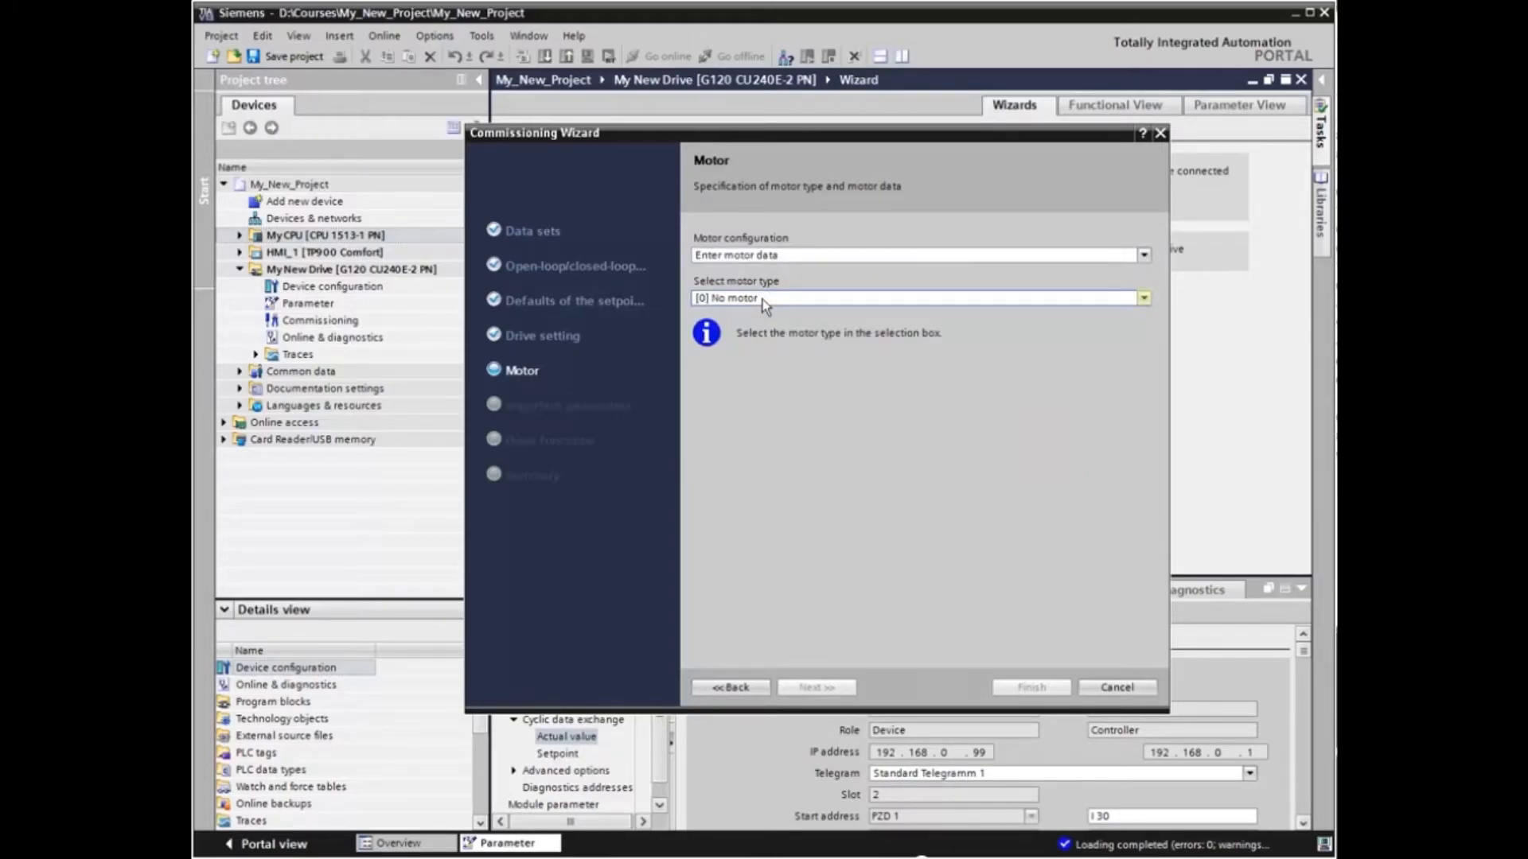
left_click(1142, 299)
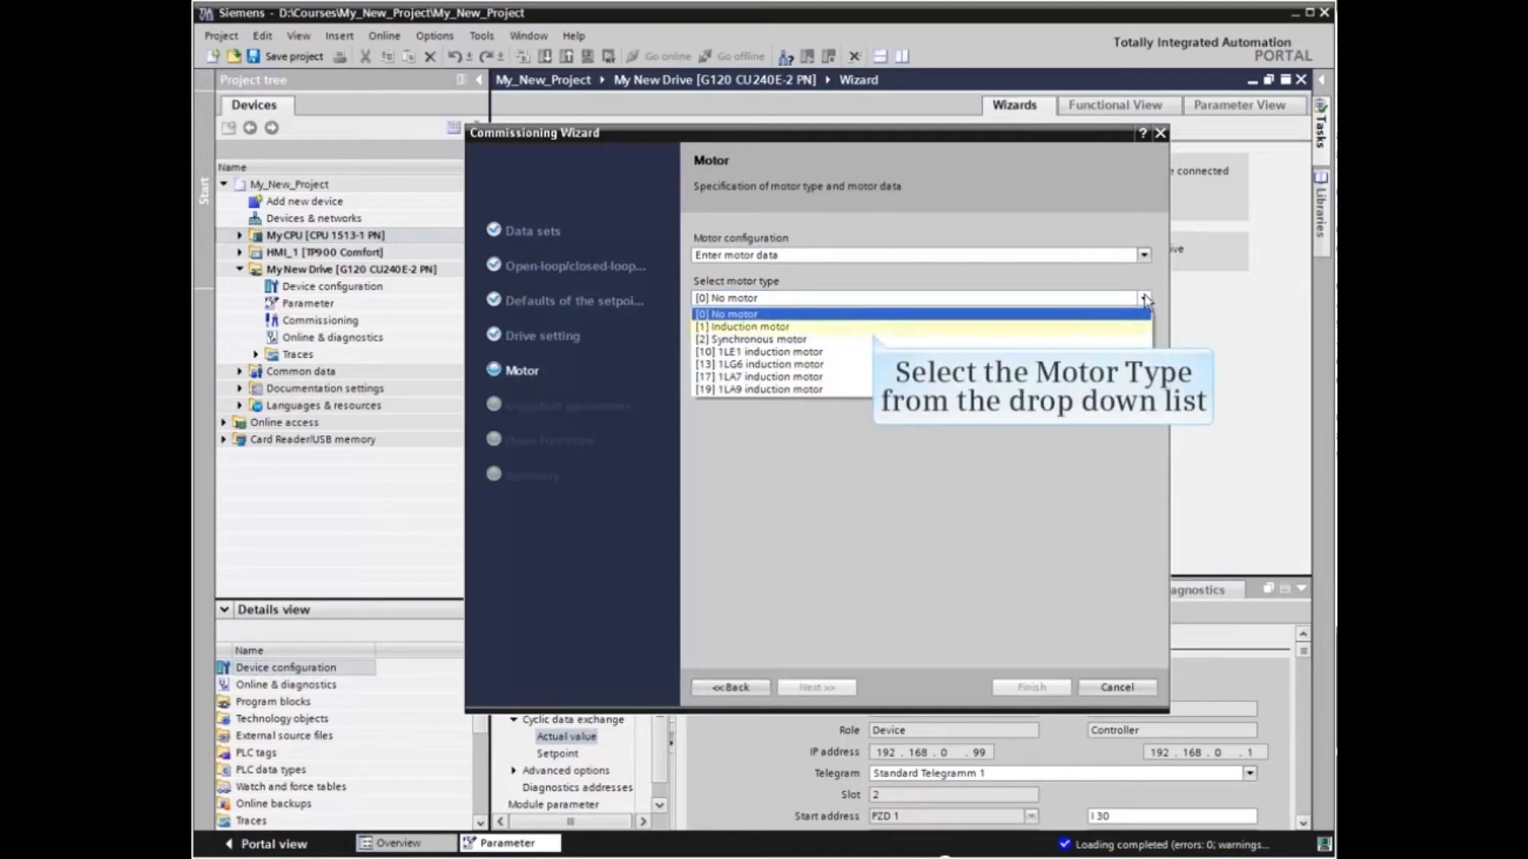
mouse_move(773, 334)
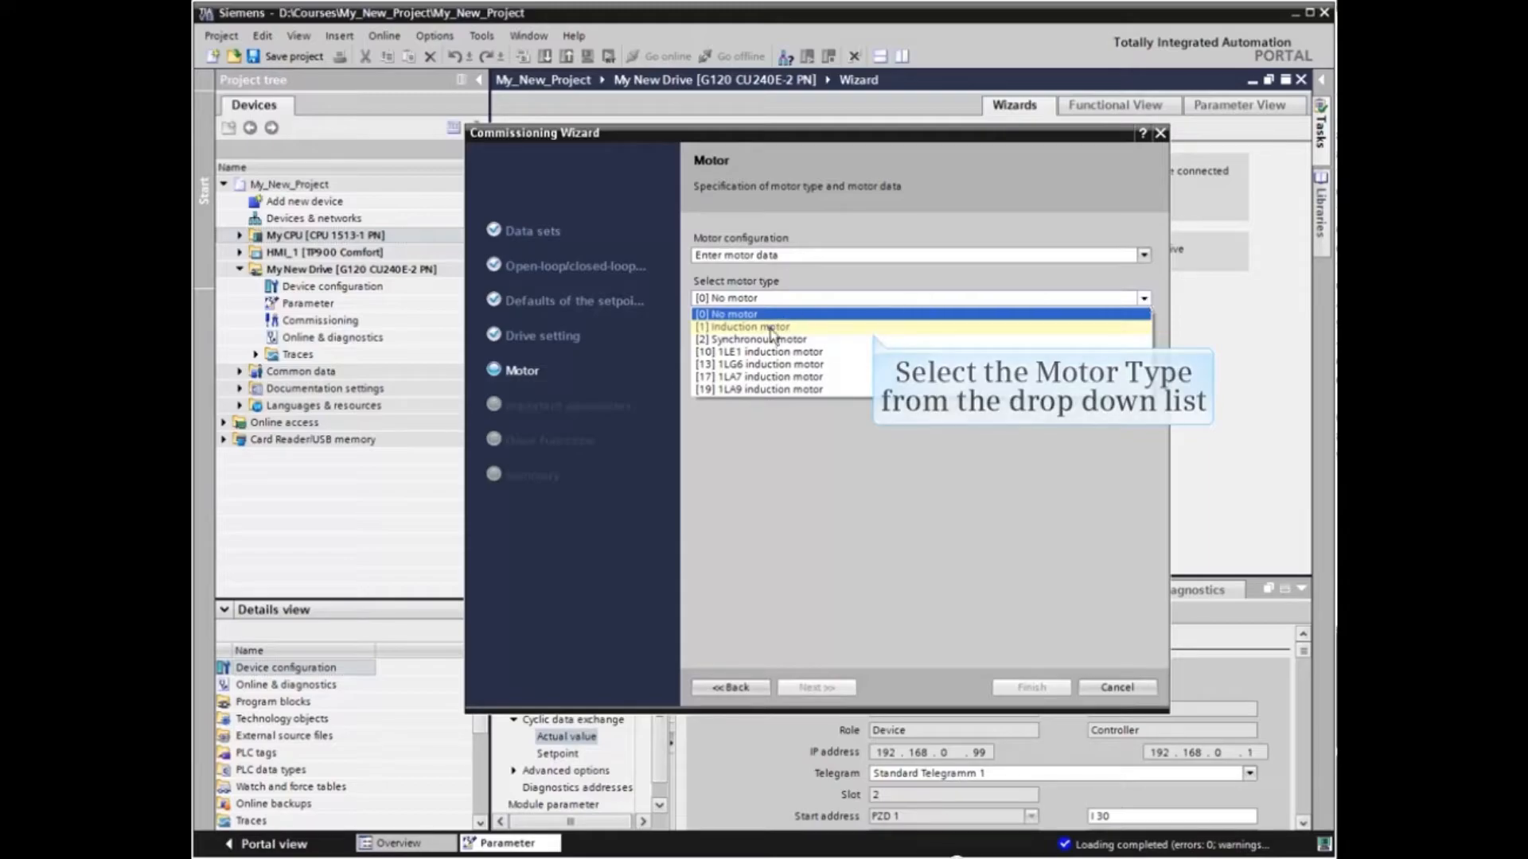
left_click(742, 327)
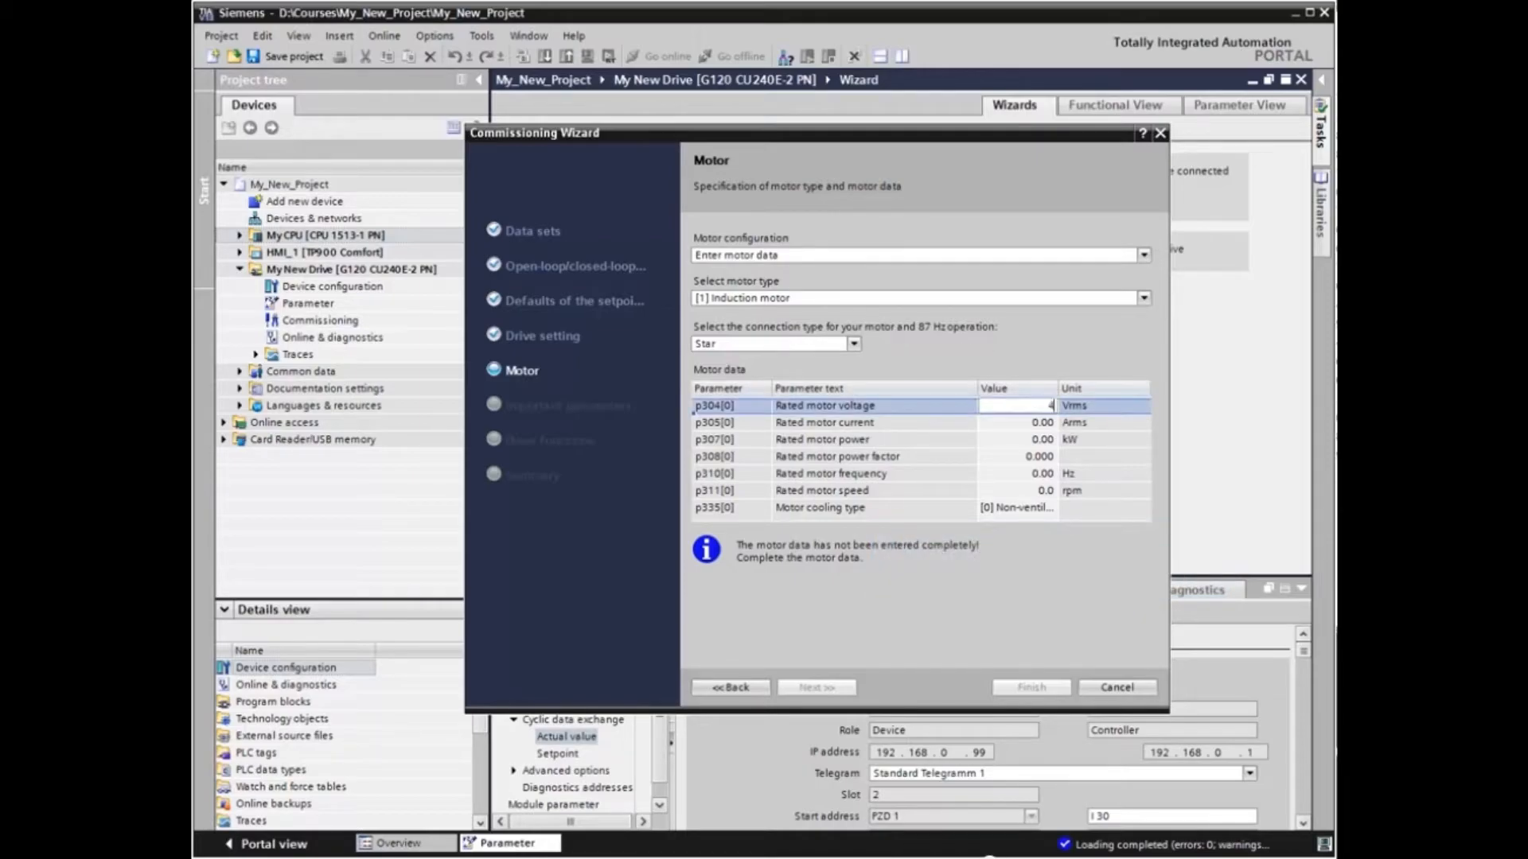
- Enter rated data: 460 V, 0.43 A, 0.14 kW, 0.720 power factor, 60 Hz, 1650 rpm
type("460")
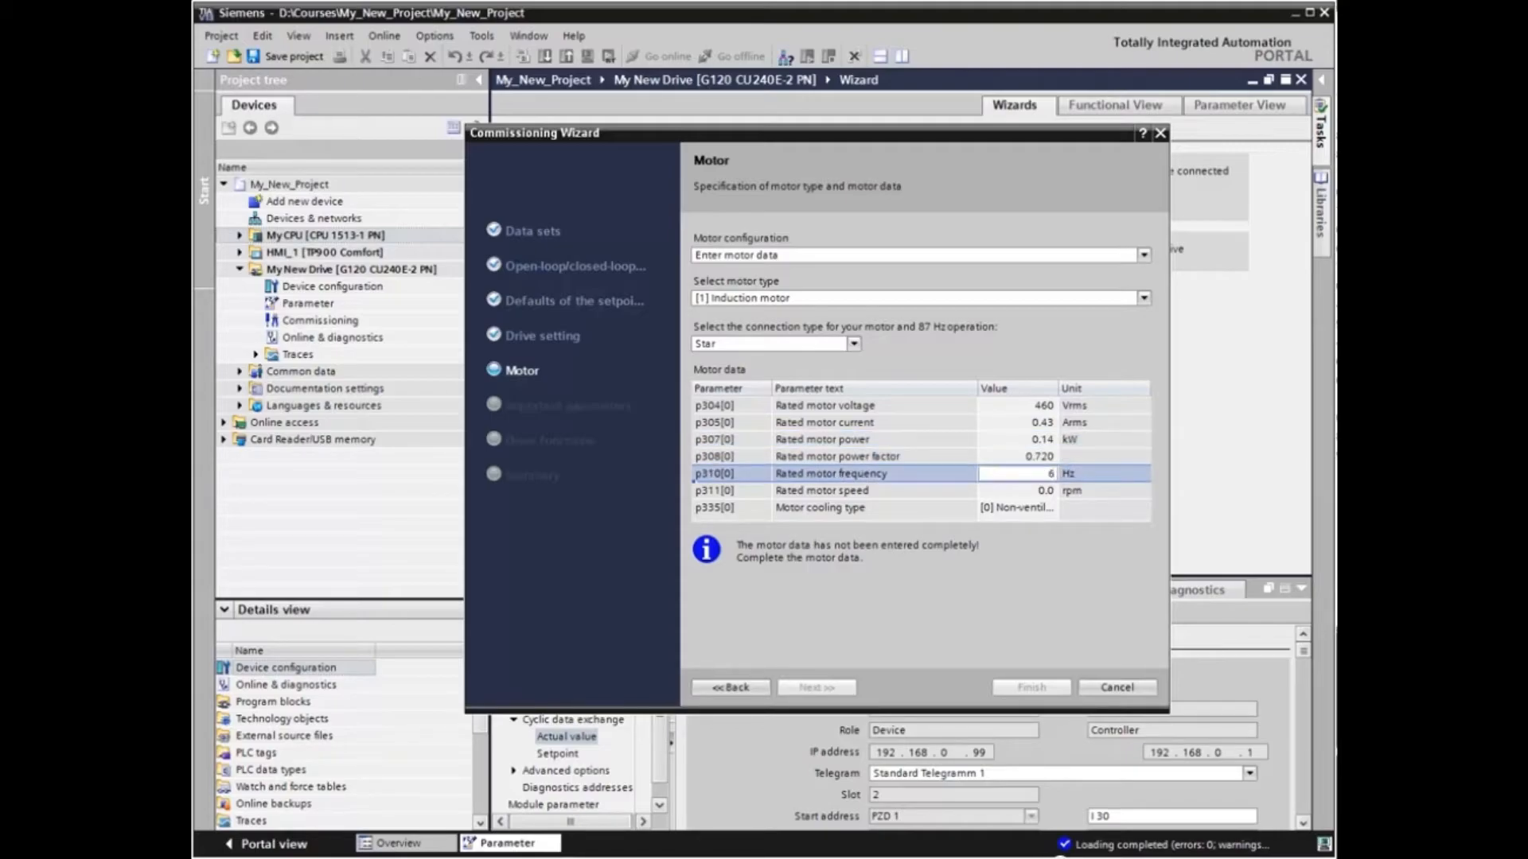
type("0.00")
left_click(1017, 490)
type("1650")
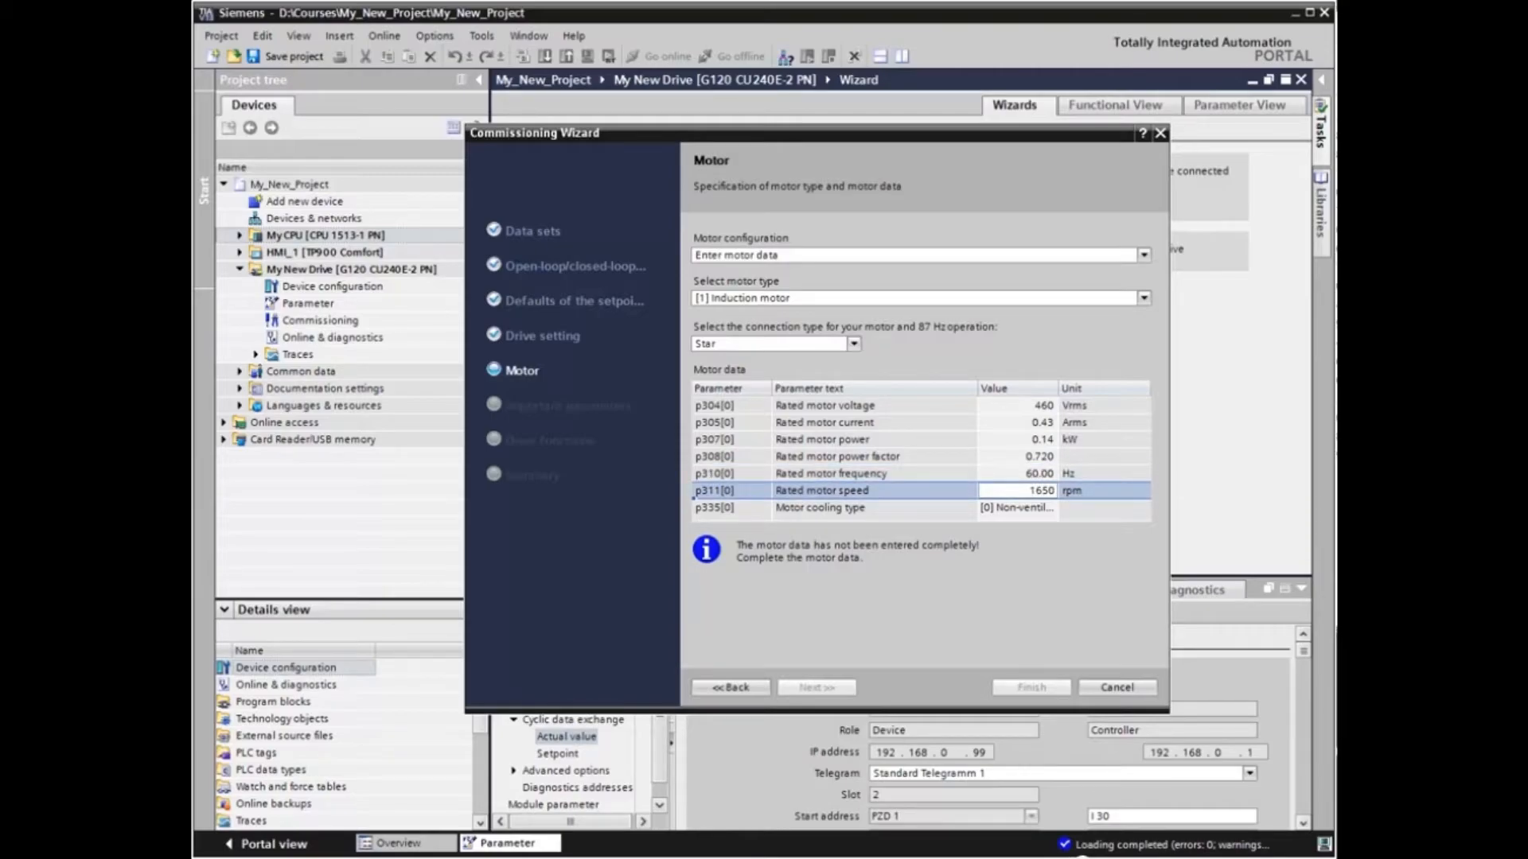
left_click(1013, 508)
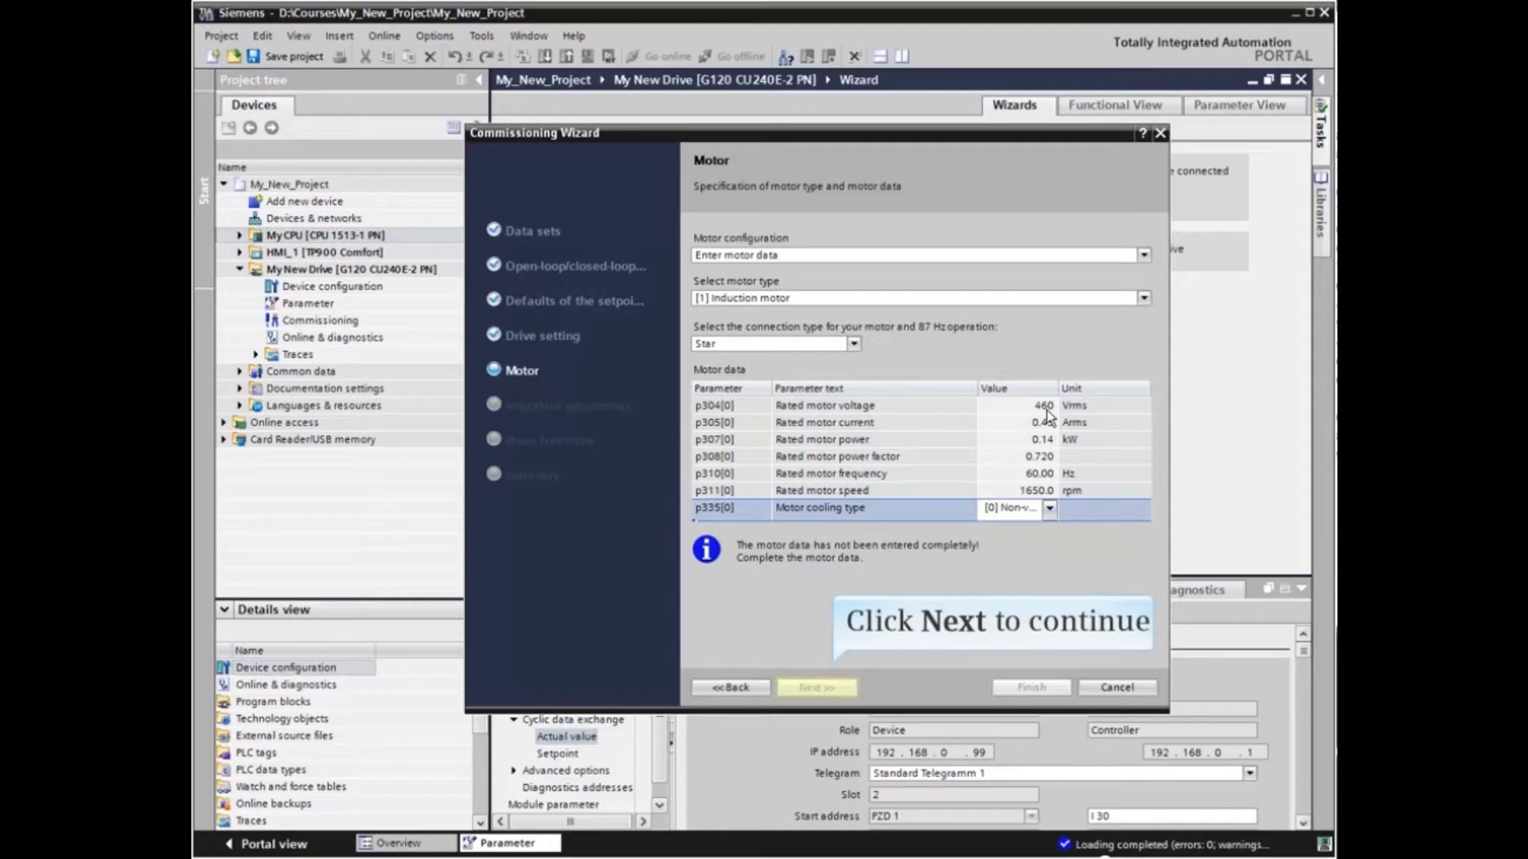
mouse_move(980, 425)
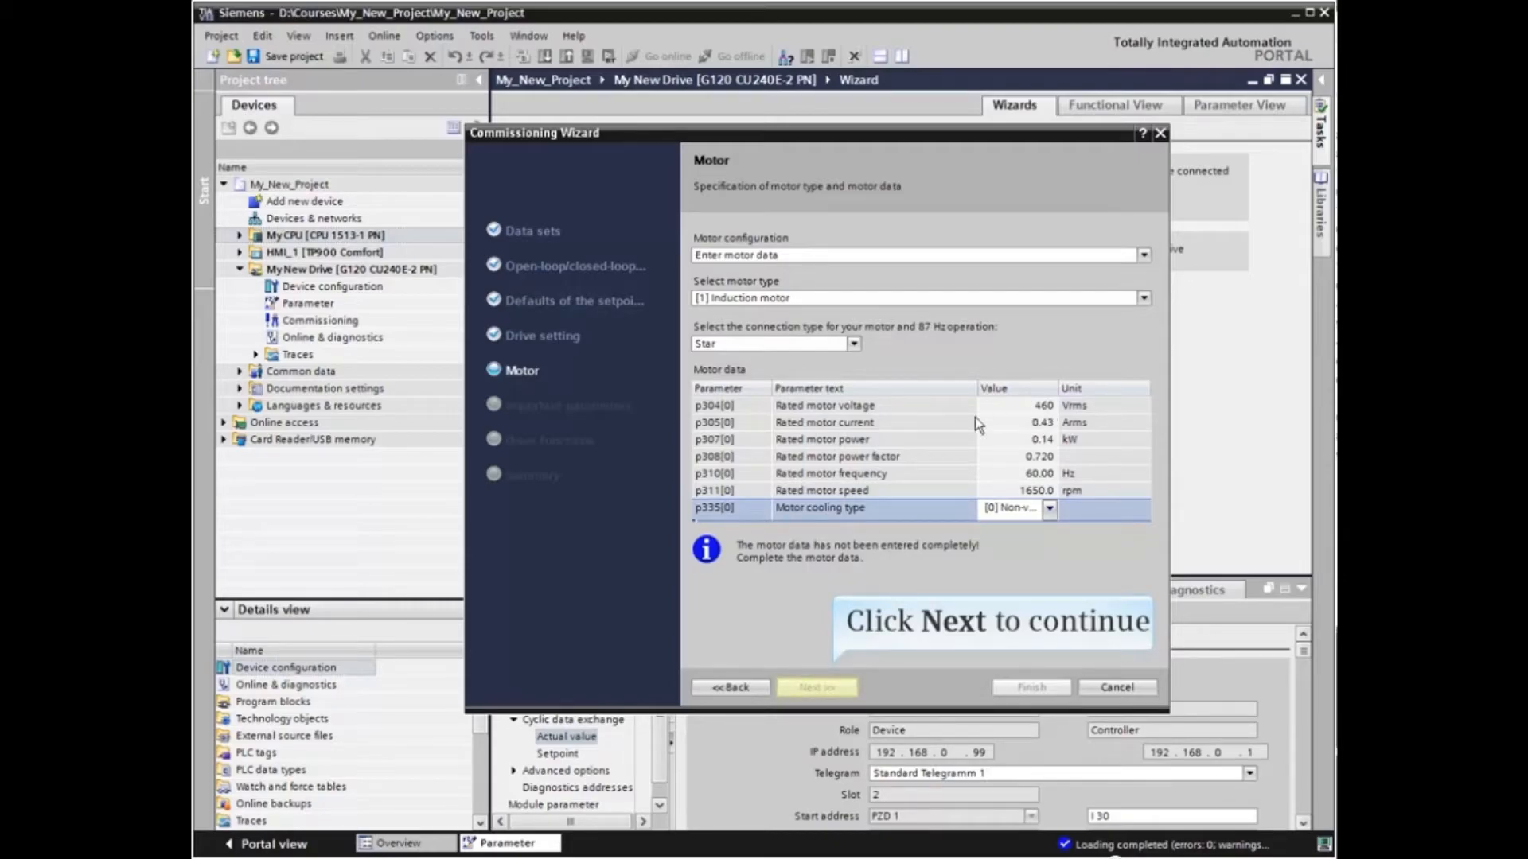
- Review Important parameters, keeping 0.65 A current limit and 1800 rpm maximum speed
left_click(816, 687)
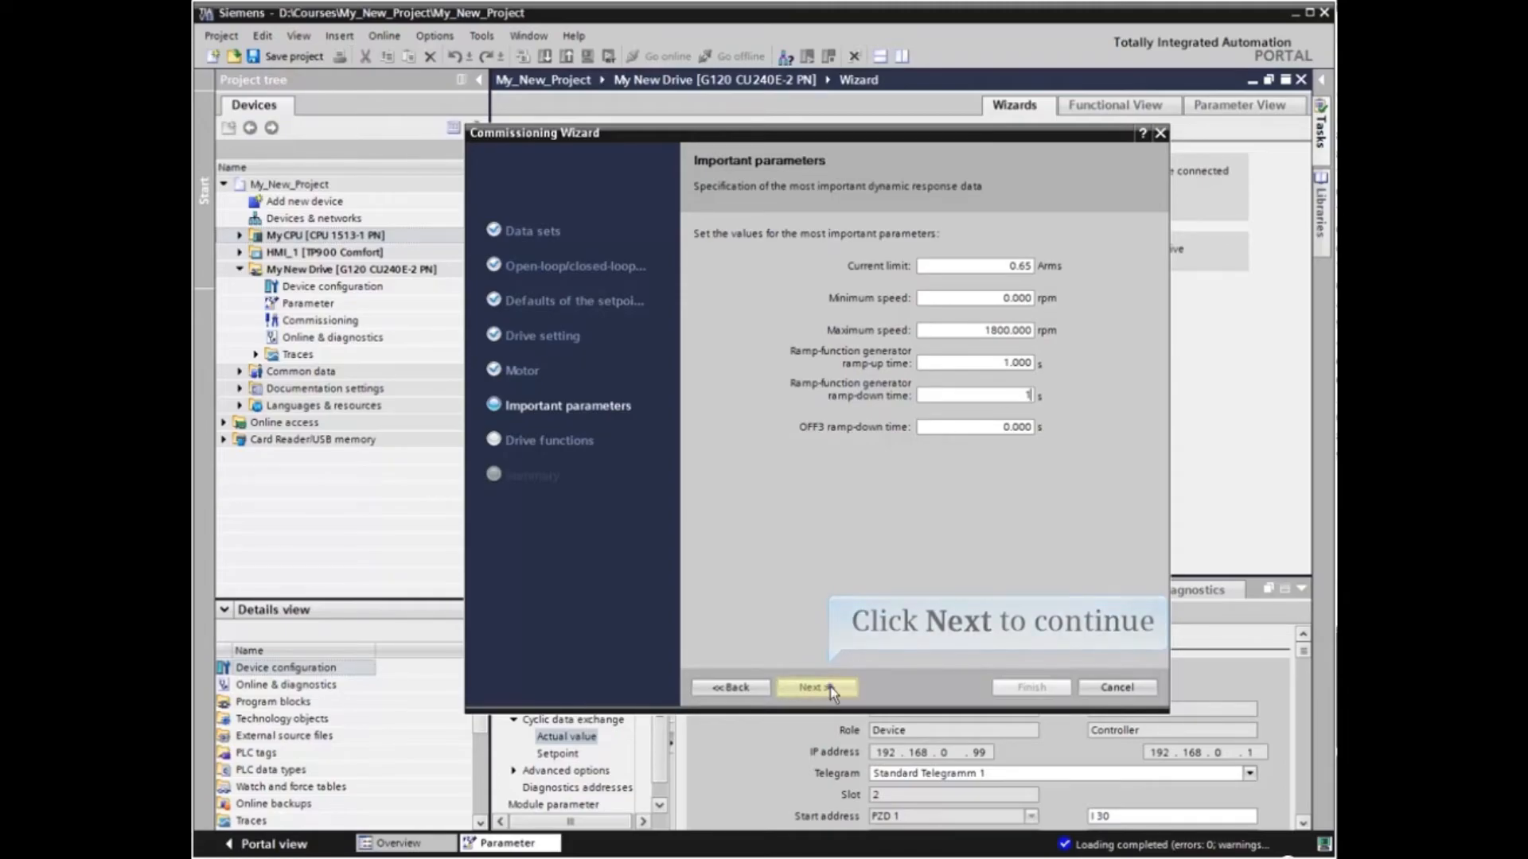
left_click(817, 687)
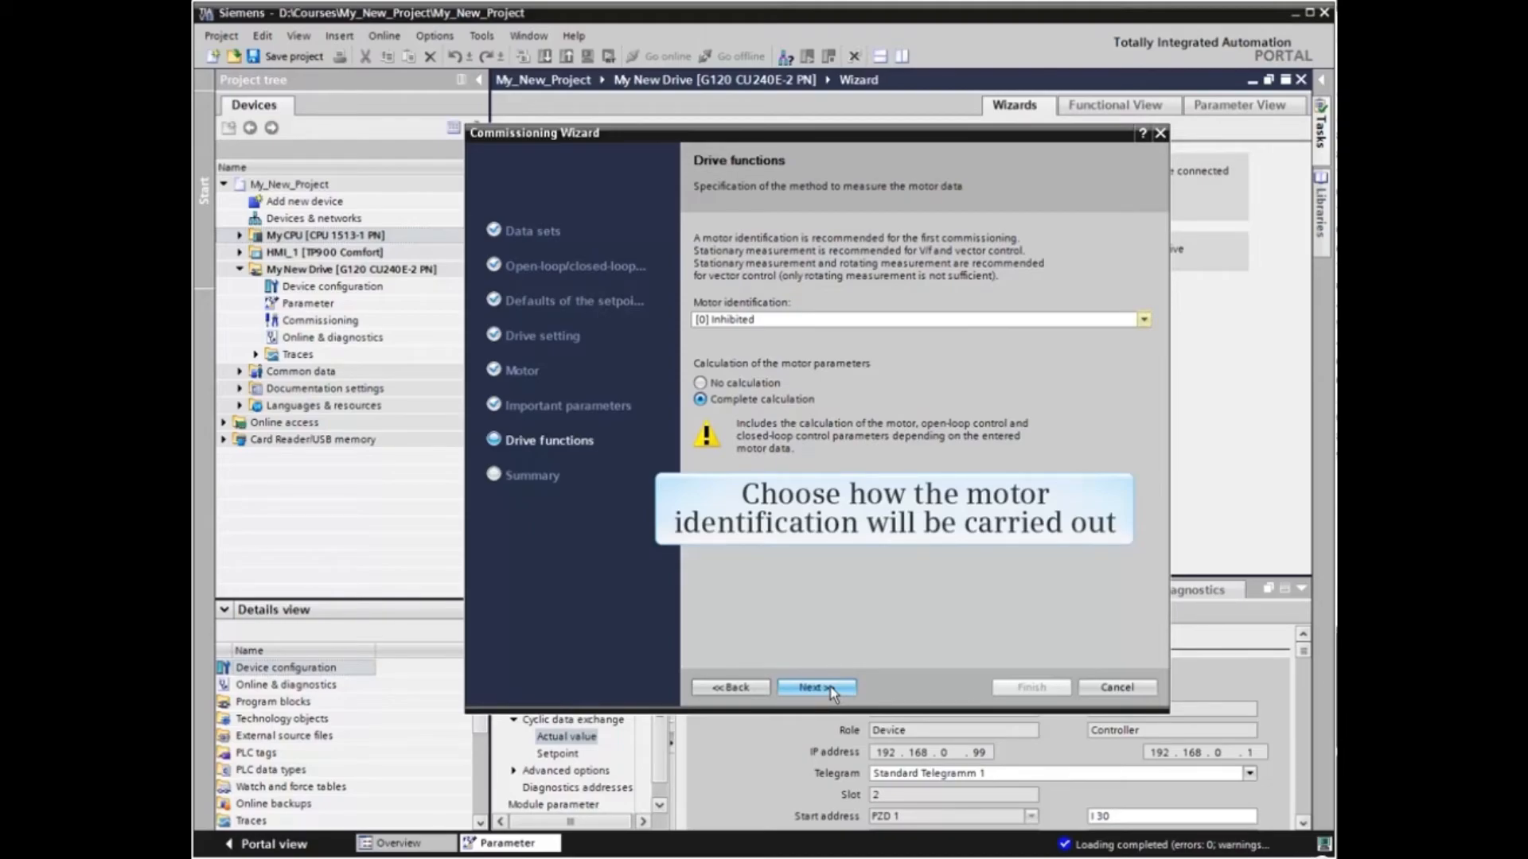
mouse_move(908, 685)
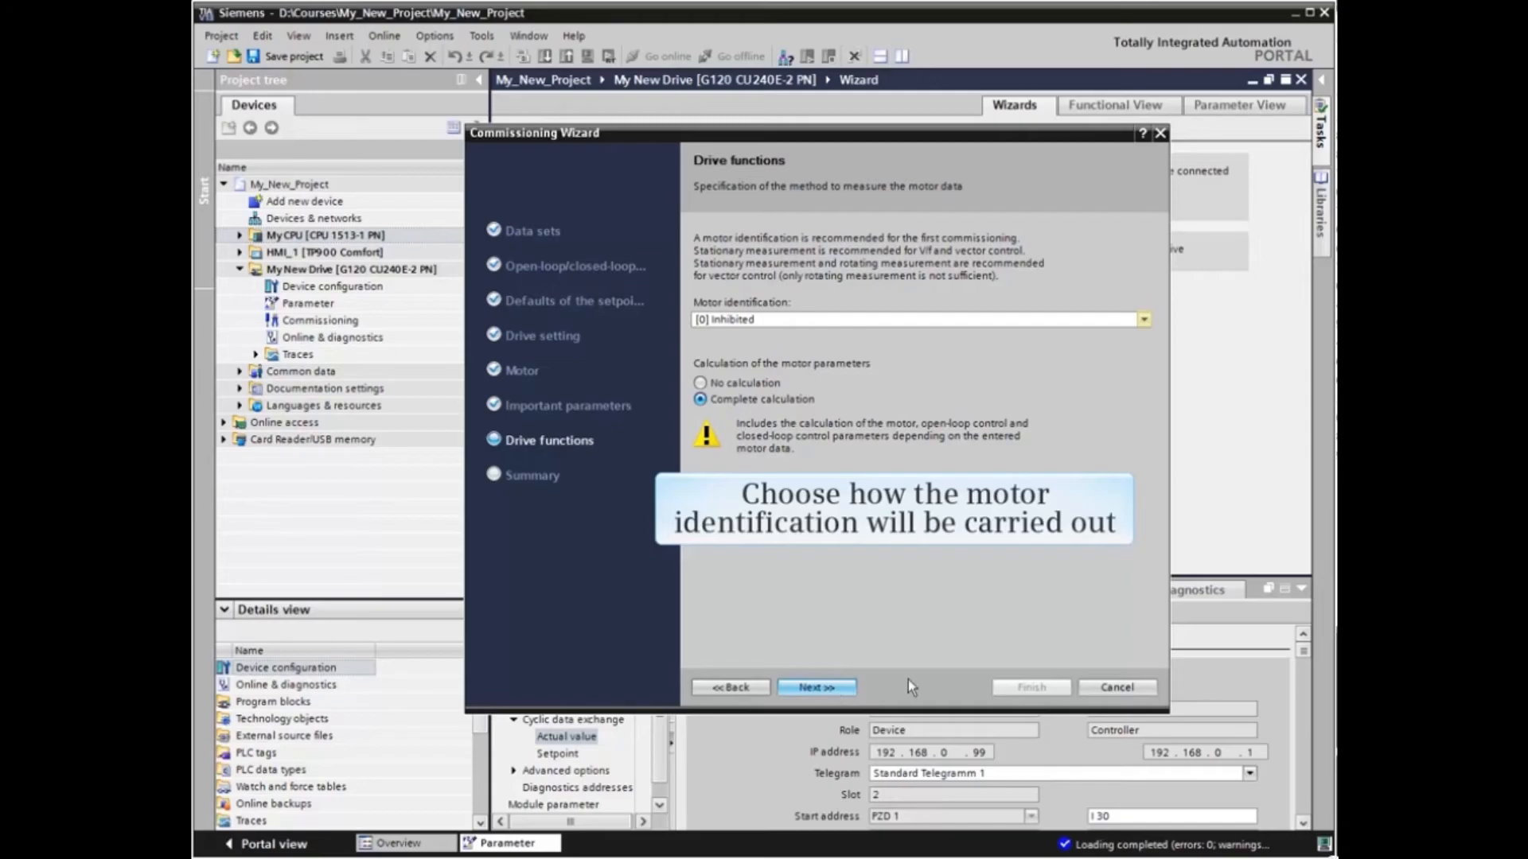
- Set Motor identification to [1] Identifying motor data and optimizing speed control
left_click(1142, 319)
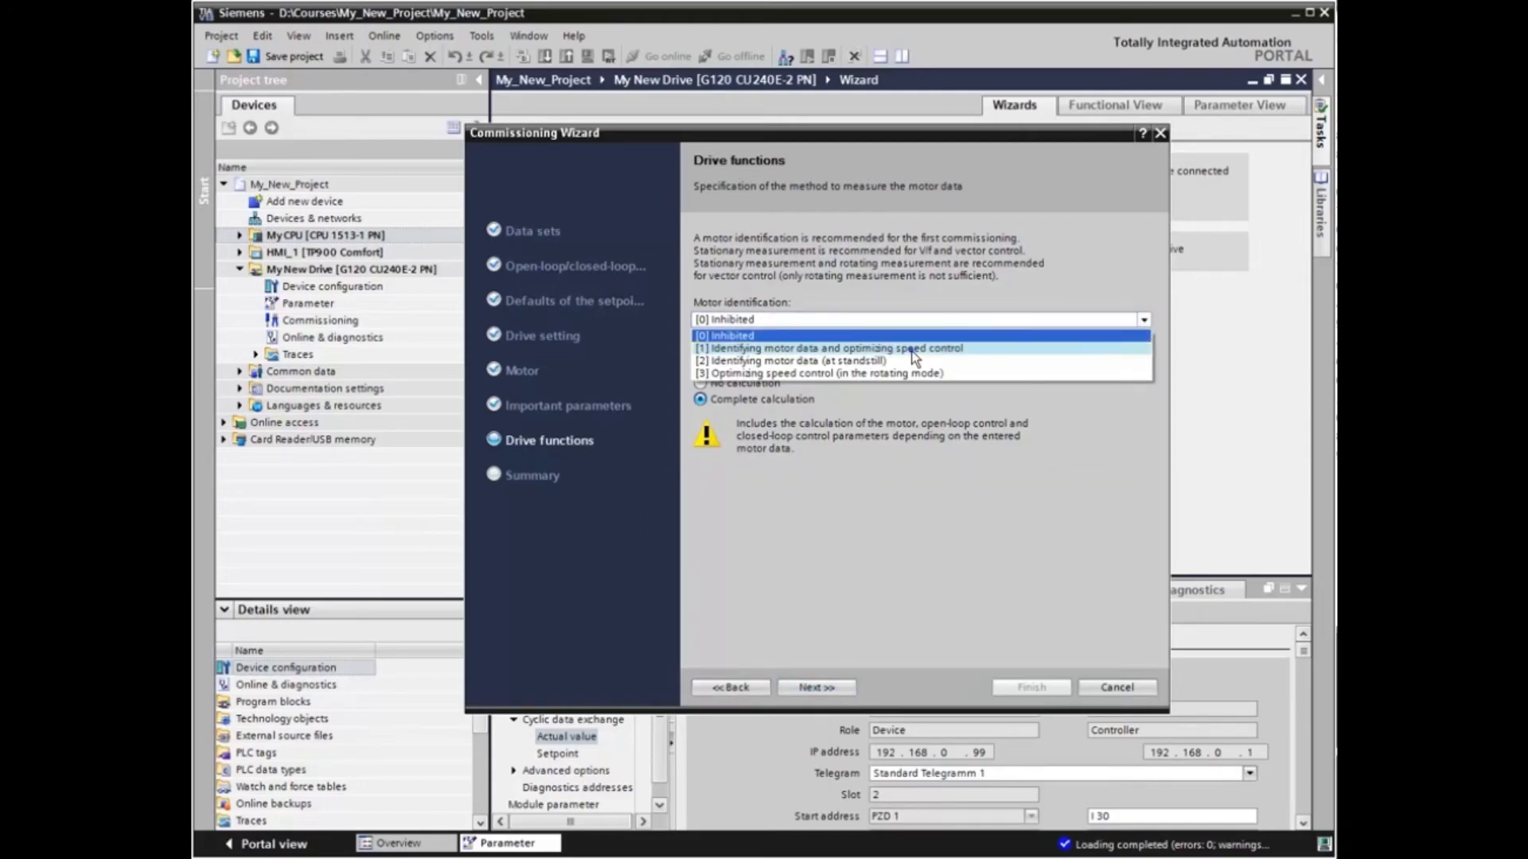
left_click(831, 348)
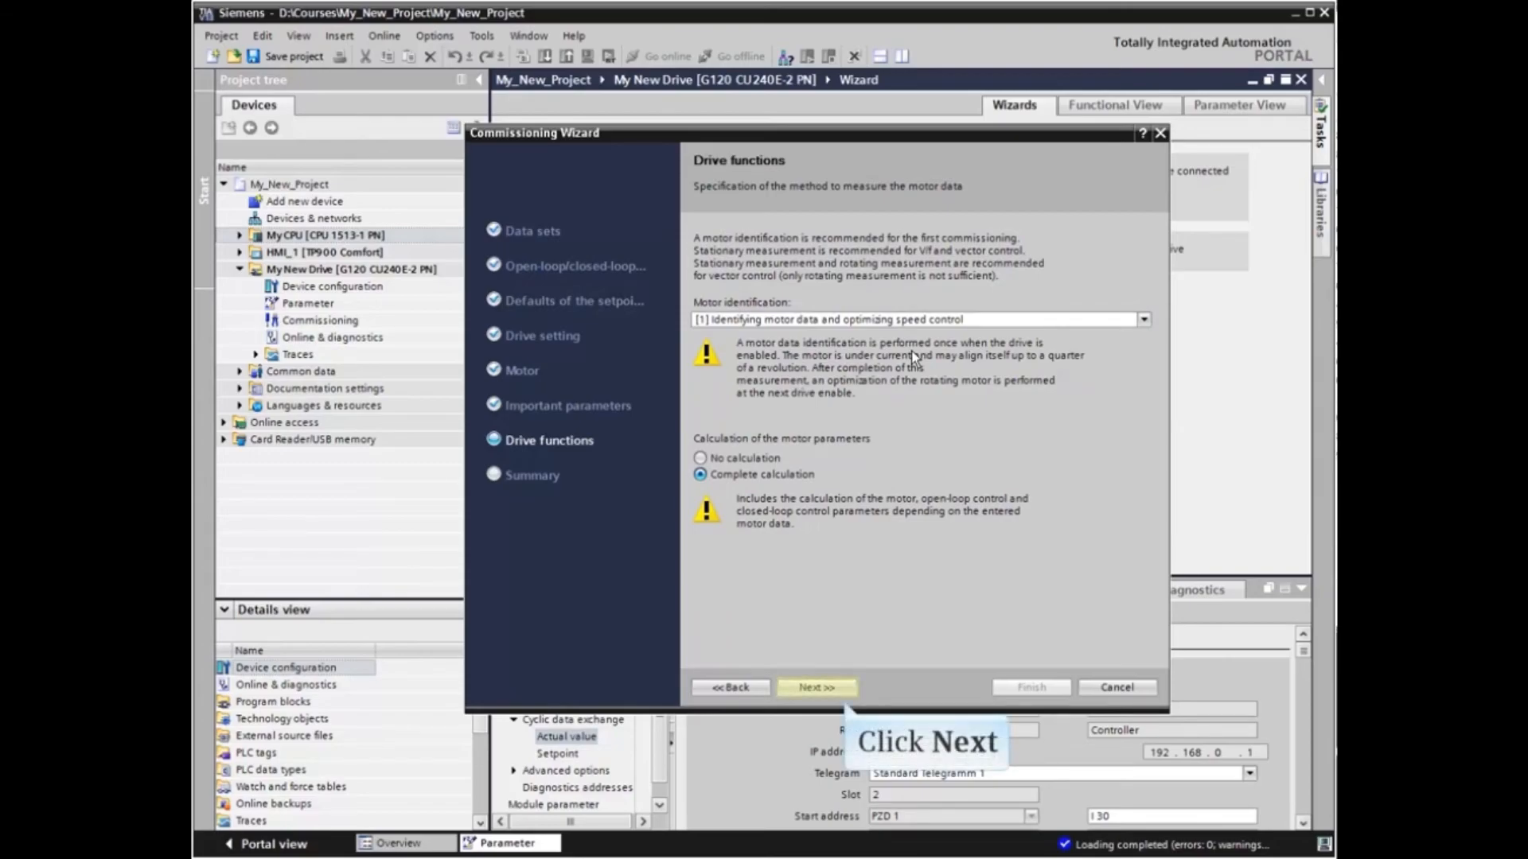
left_click(817, 687)
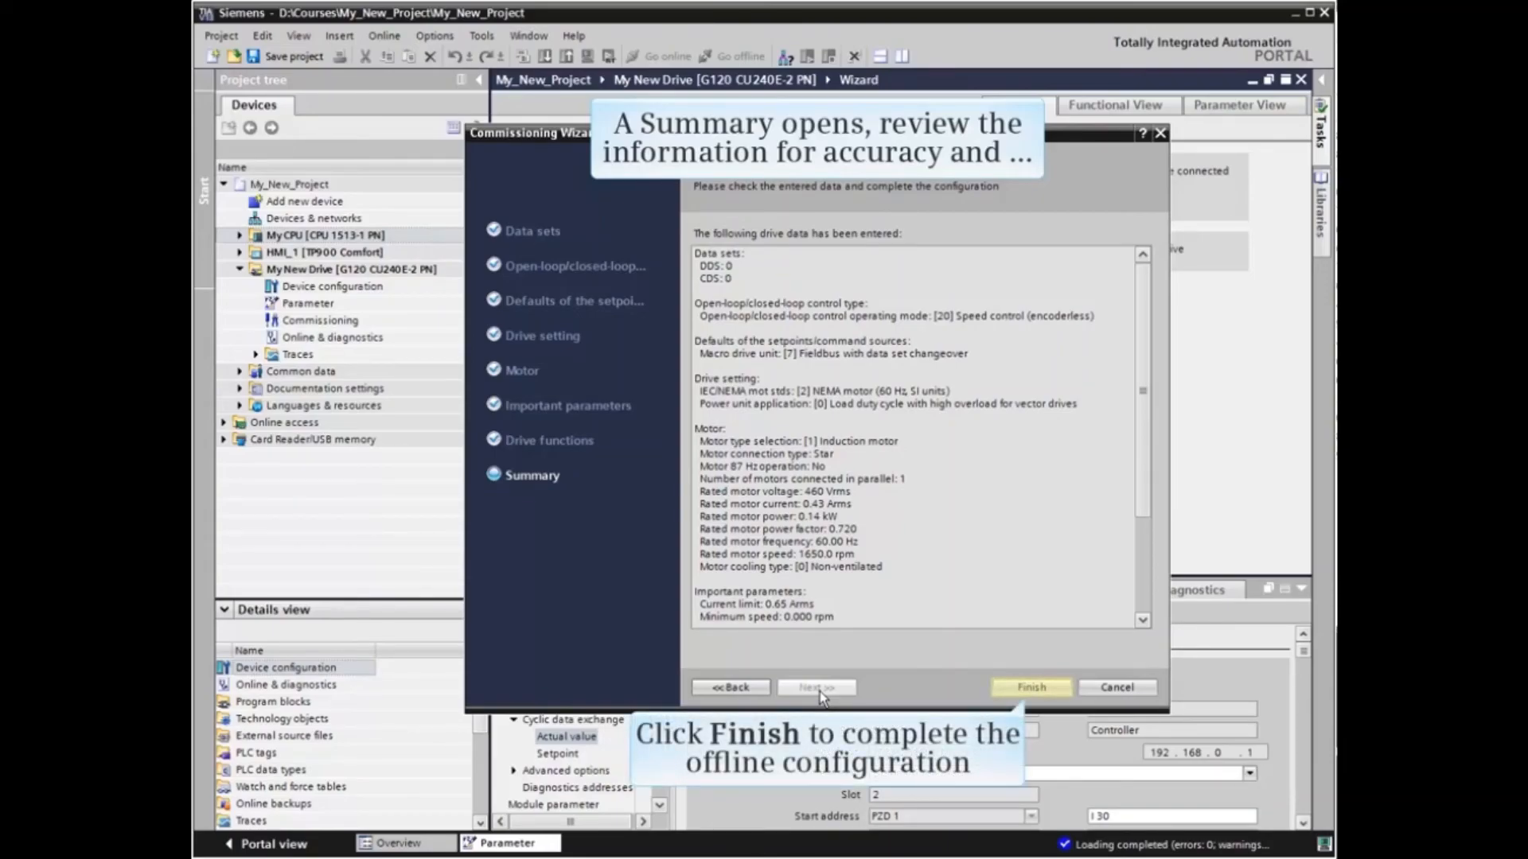
- Finish the commissioning wizard and switch to the drive's Functional View of basic settings
left_click(1029, 686)
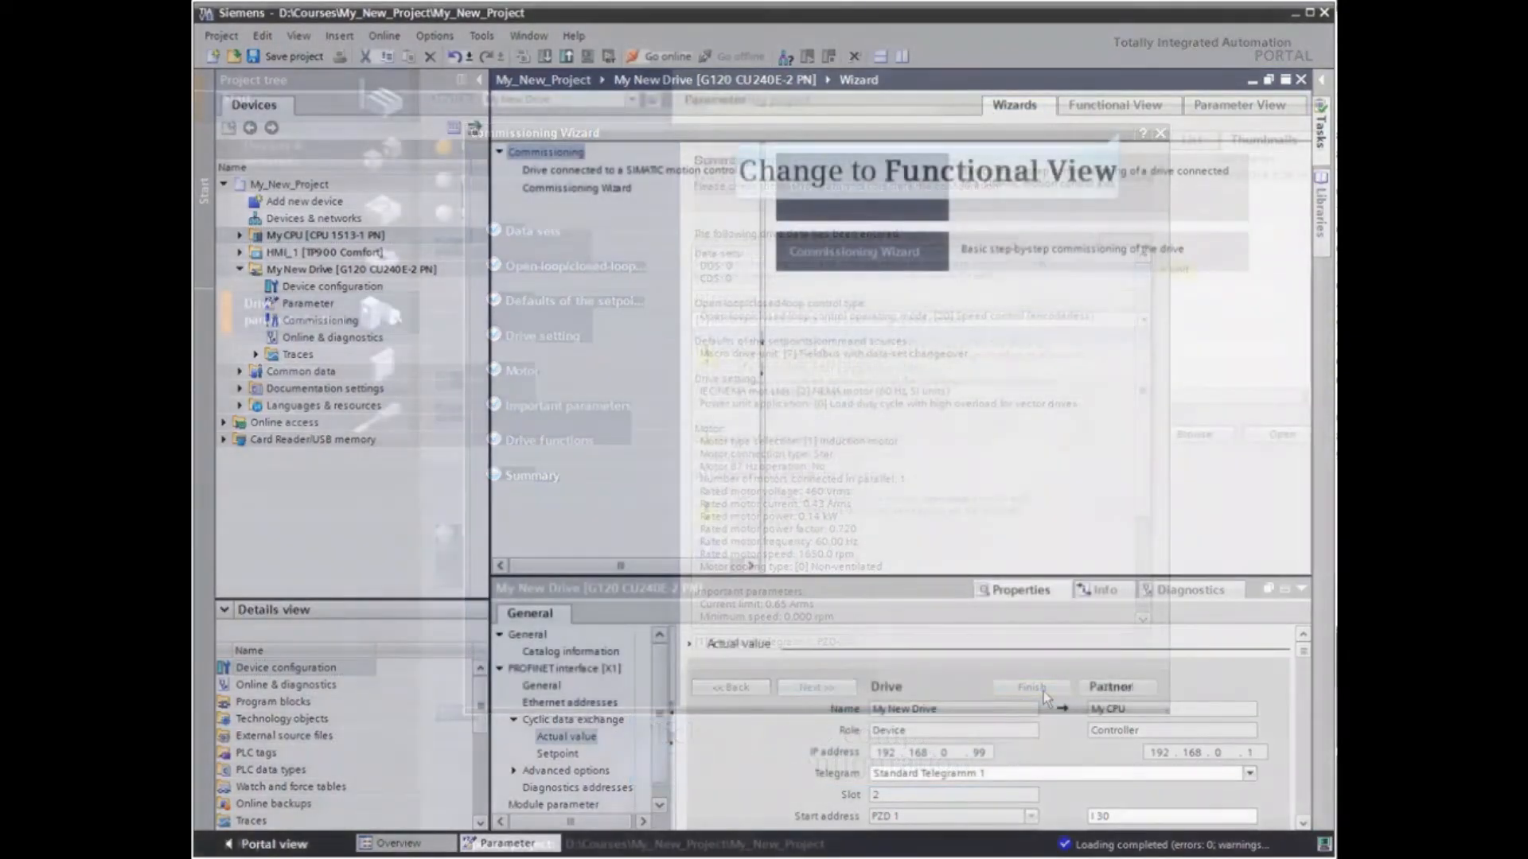
left_click(1033, 687)
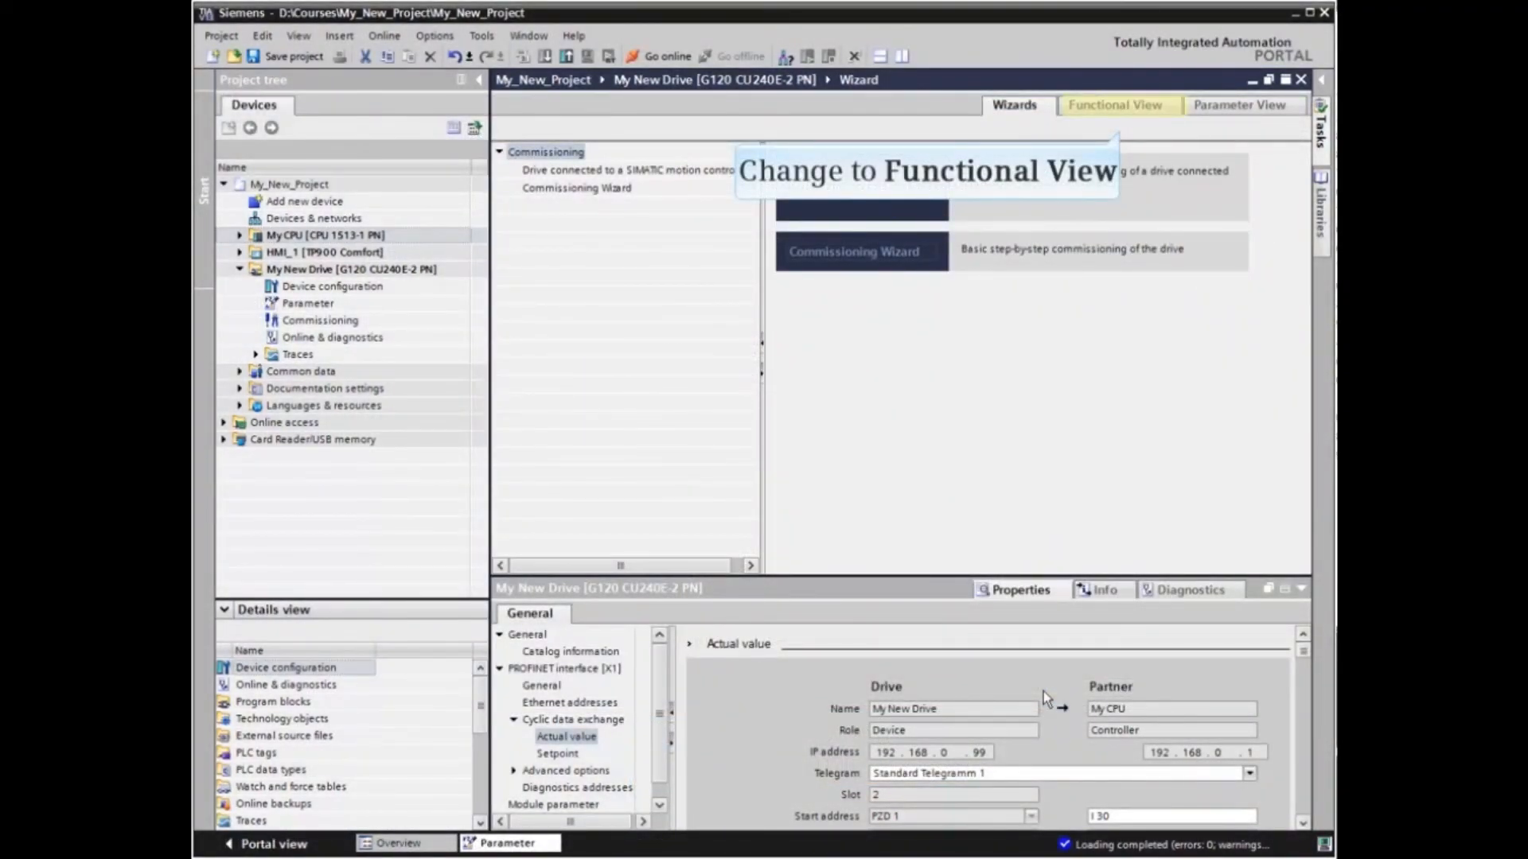
left_click(1117, 105)
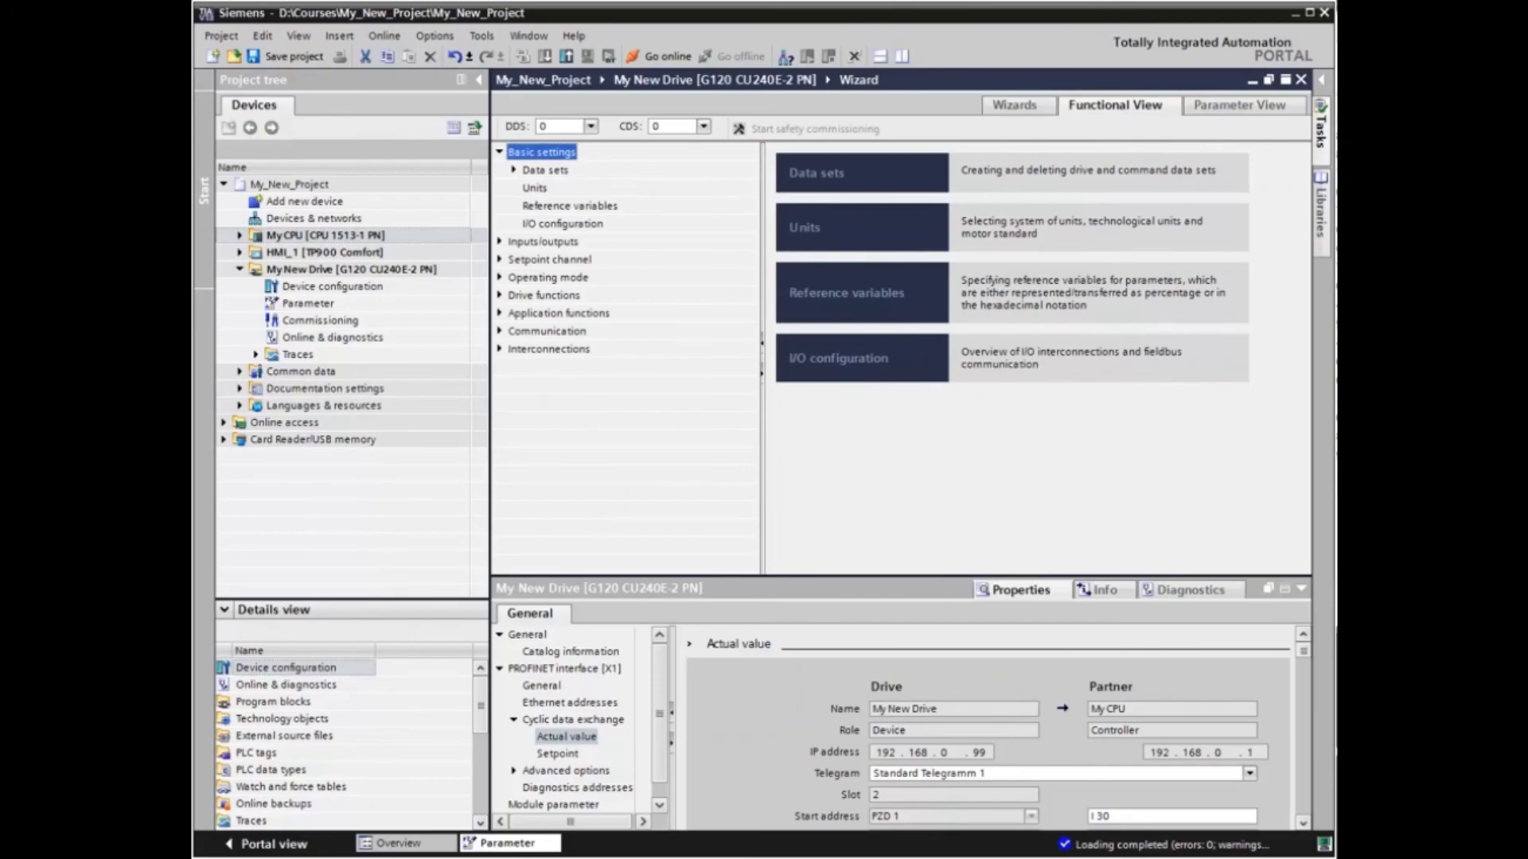